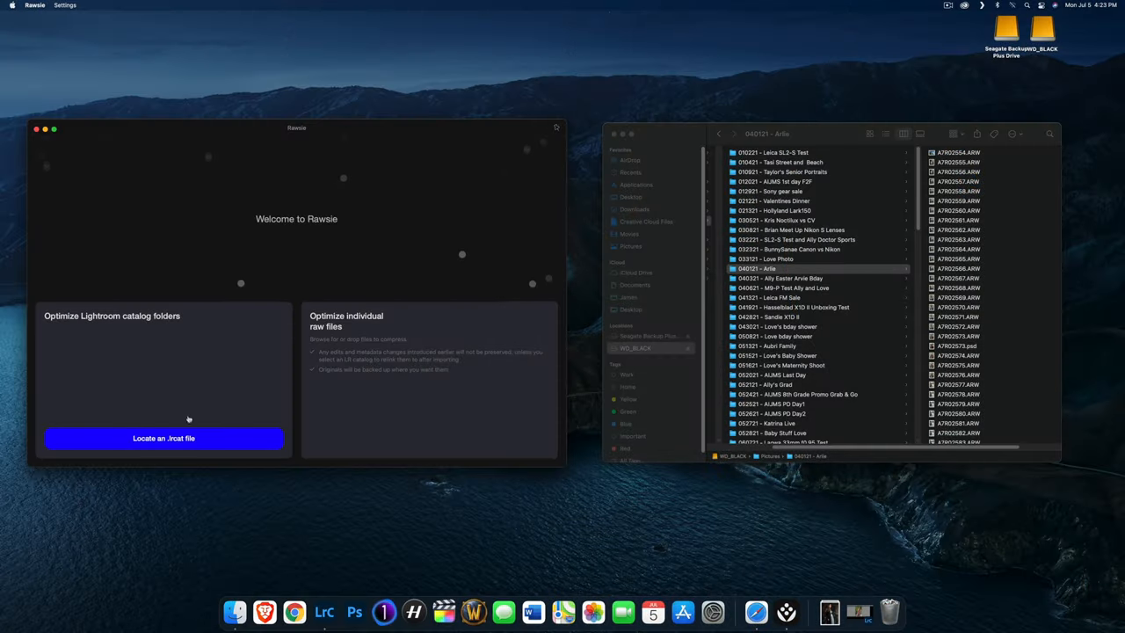
pyautogui.moveTo(176, 440)
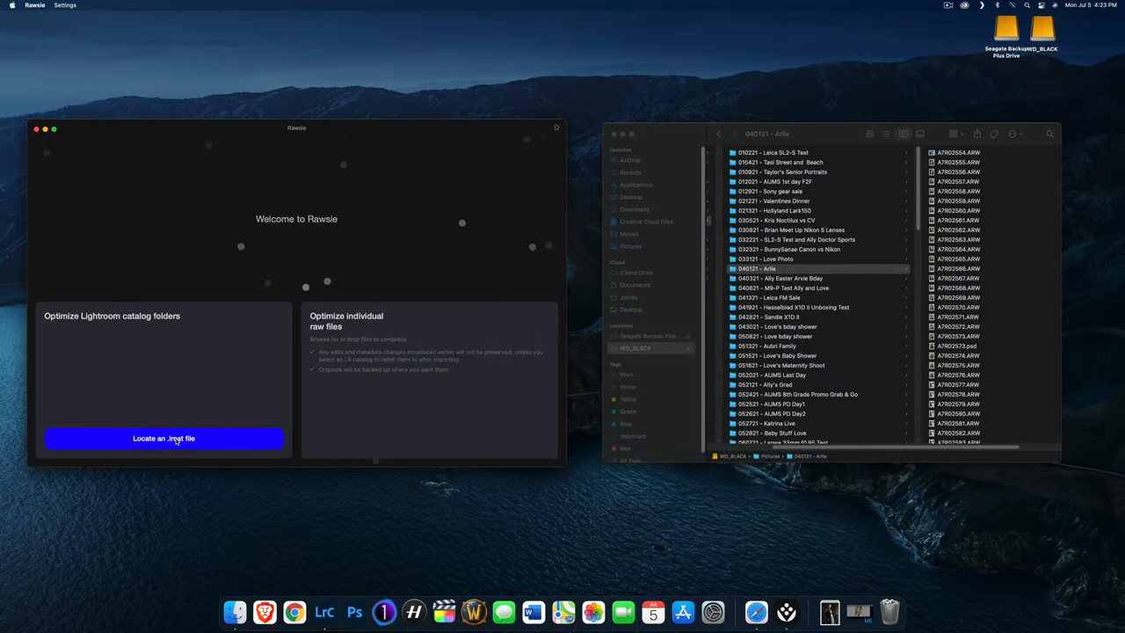
# Step: Locate an .lrcat catalog in the external drive's Lightroom folder and dismiss the 'Unable to open' alert
pyautogui.click(165, 440)
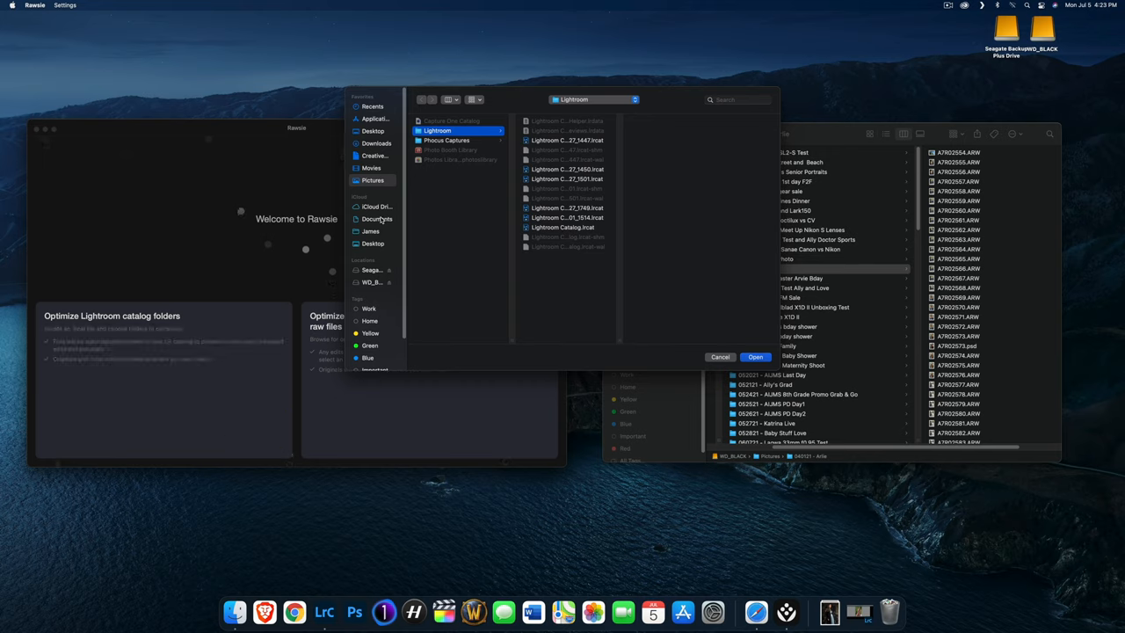
pyautogui.click(369, 281)
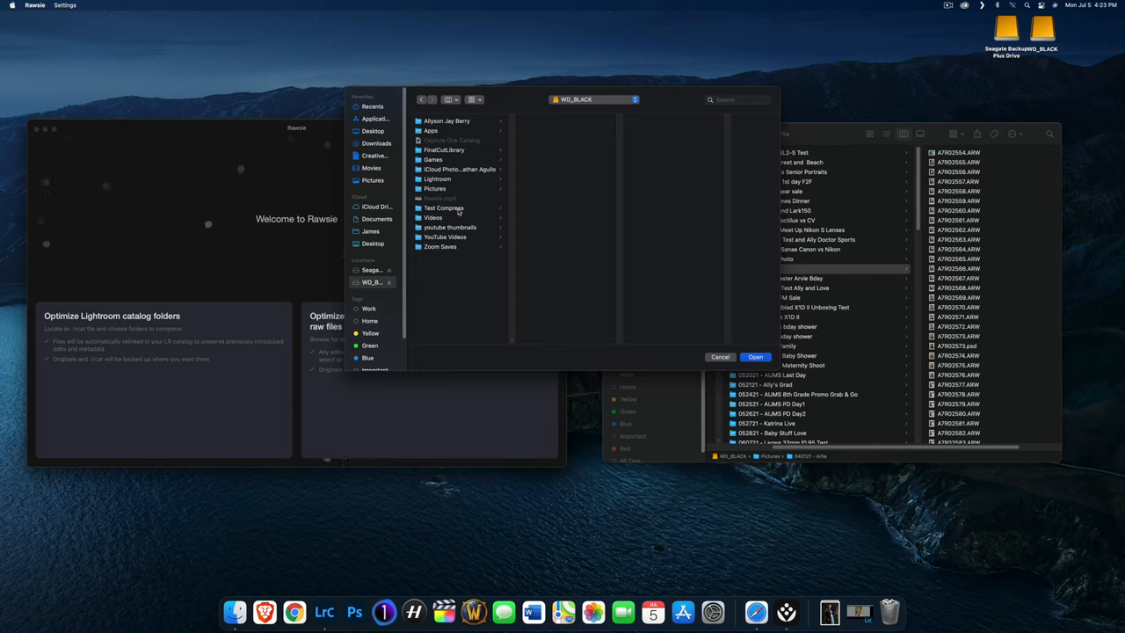
pyautogui.click(436, 179)
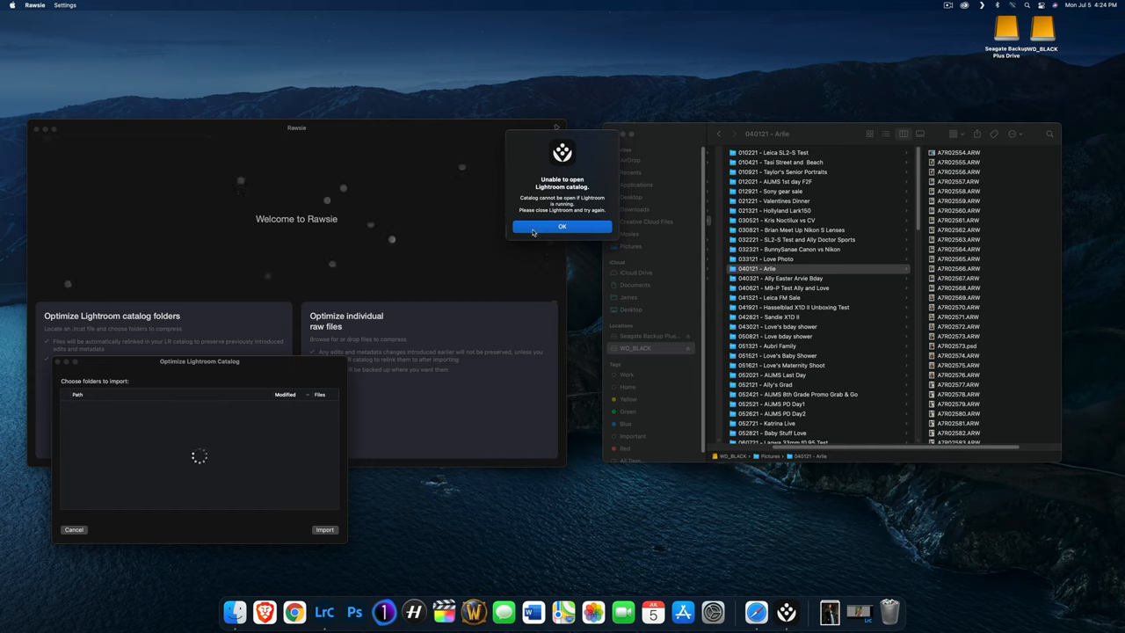
pyautogui.click(563, 227)
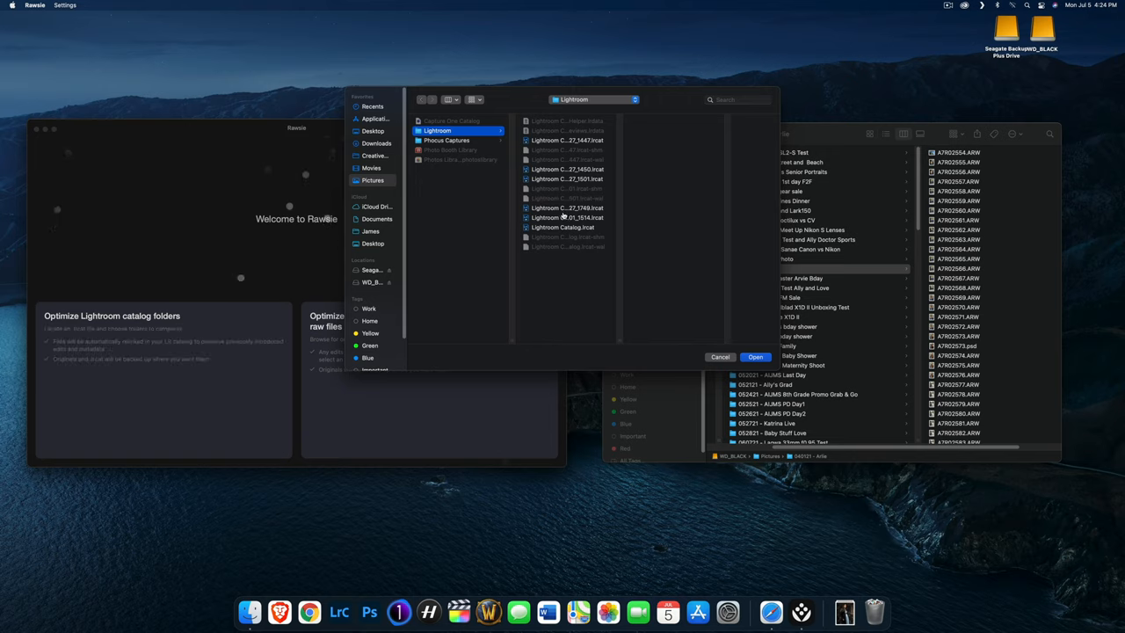
pyautogui.moveTo(411, 232)
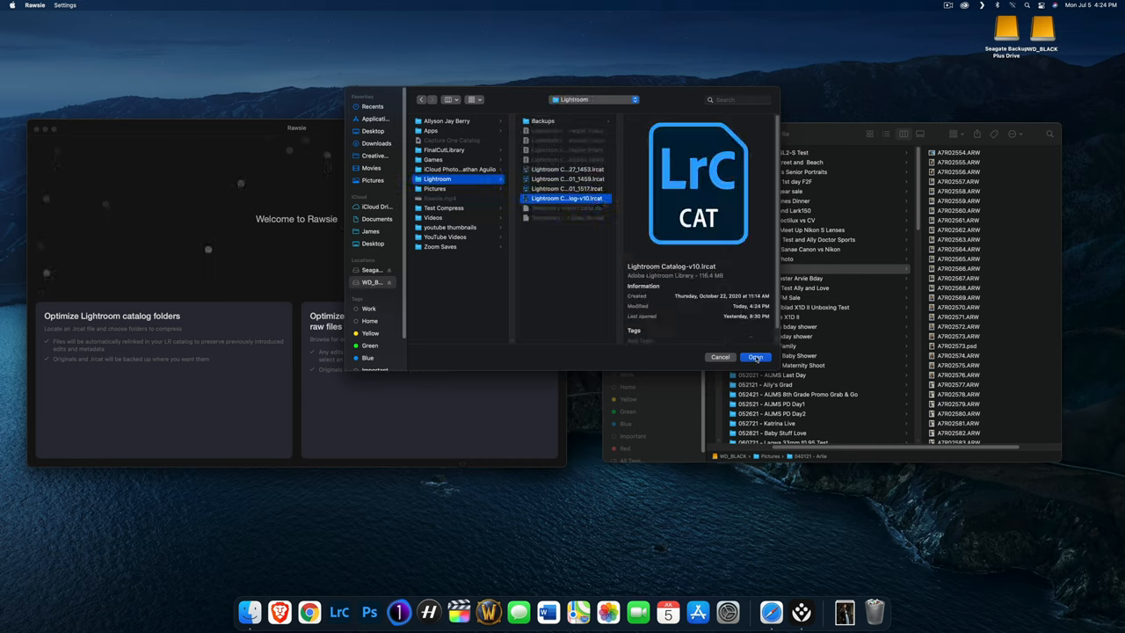
# Step: Open Lightroom Catalog-v10 and import one ticked shoot folder so its raw previews load
pyautogui.click(755, 356)
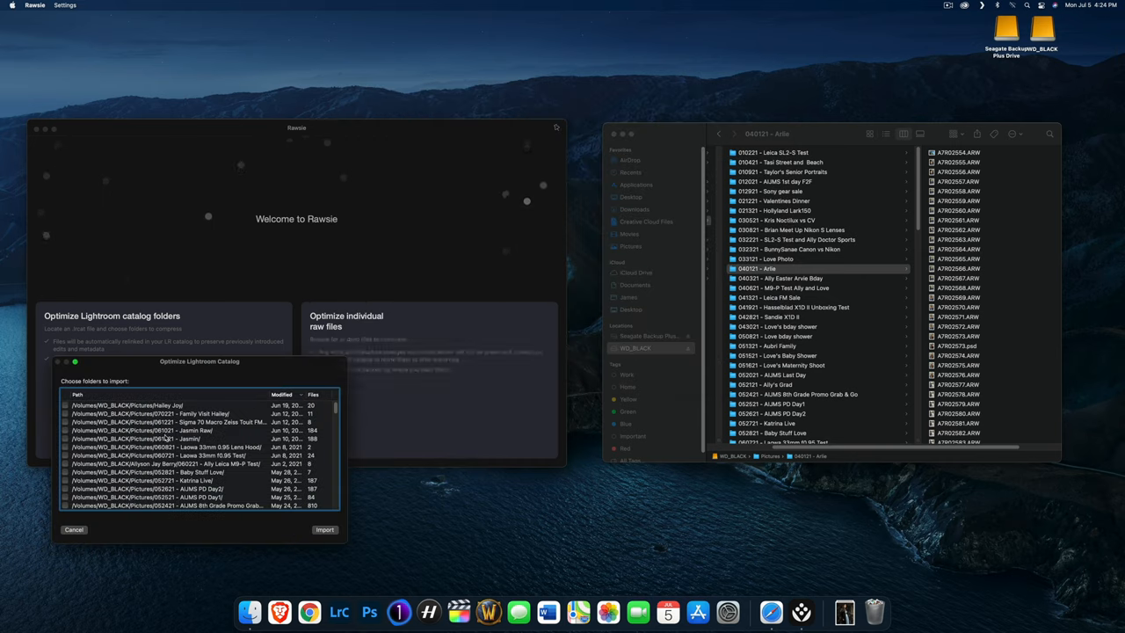
pyautogui.scroll(-3)
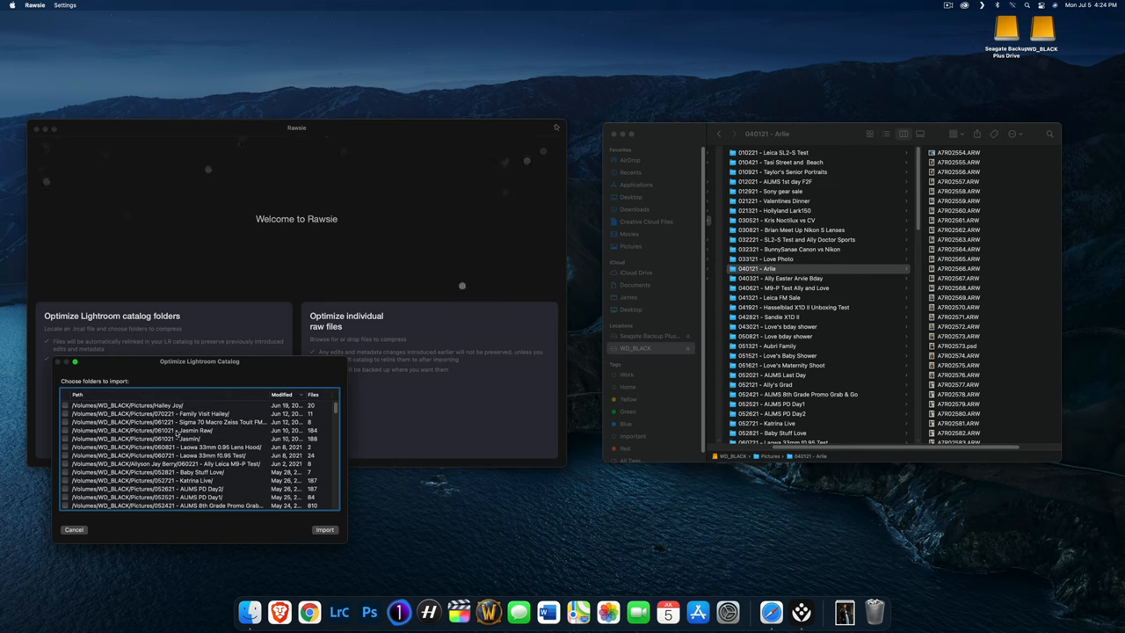
pyautogui.click(154, 431)
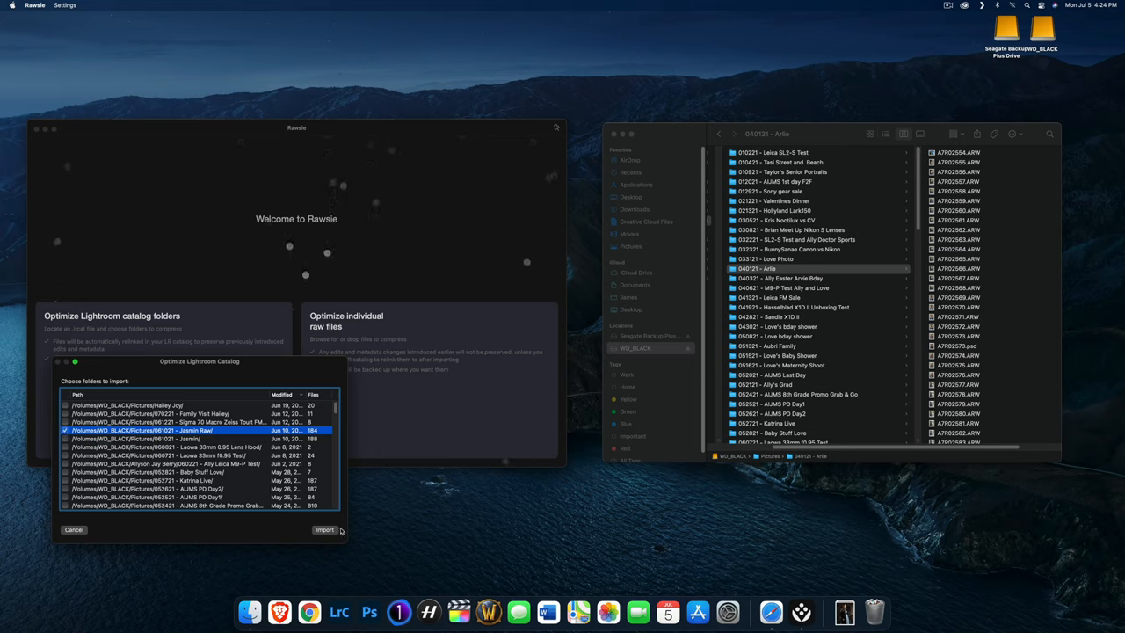
pyautogui.click(323, 531)
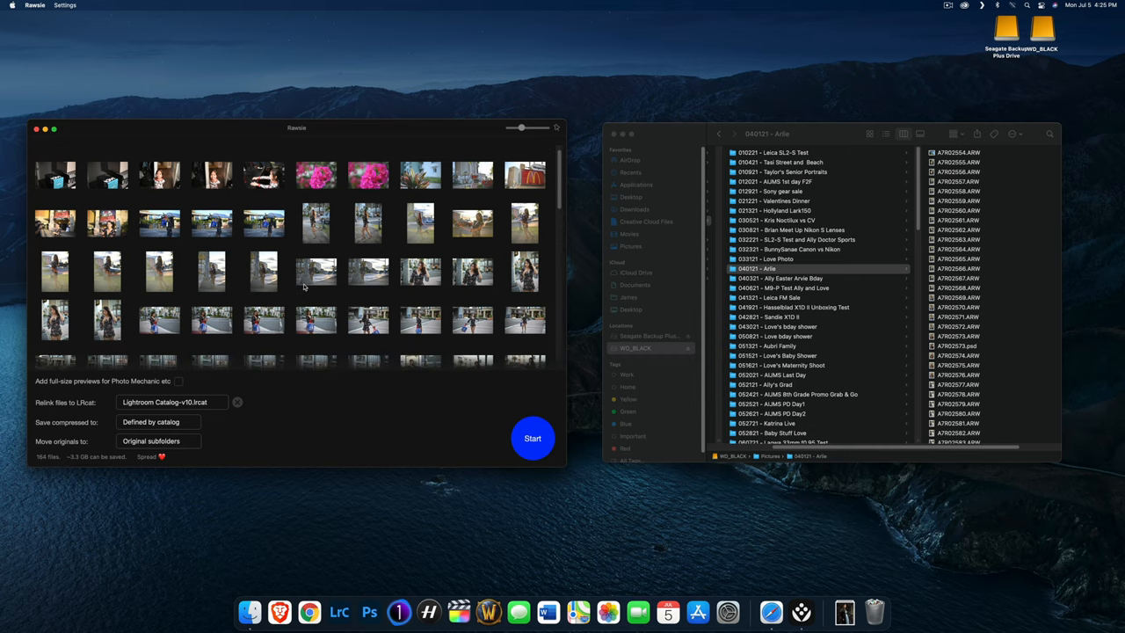
pyautogui.scroll(-3)
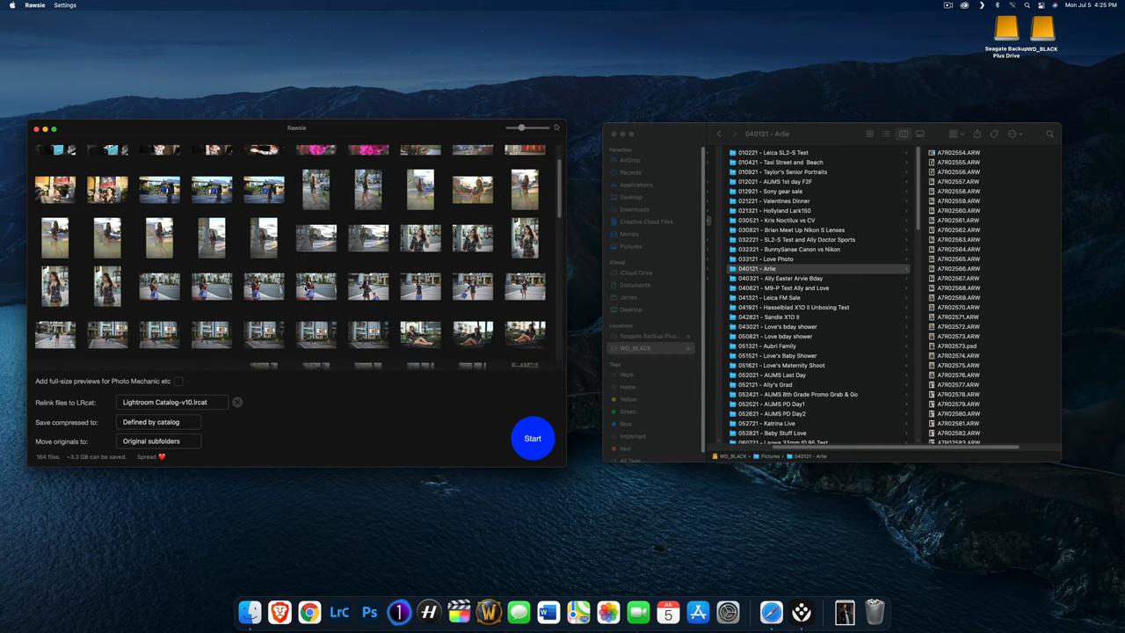
pyautogui.moveTo(306, 290)
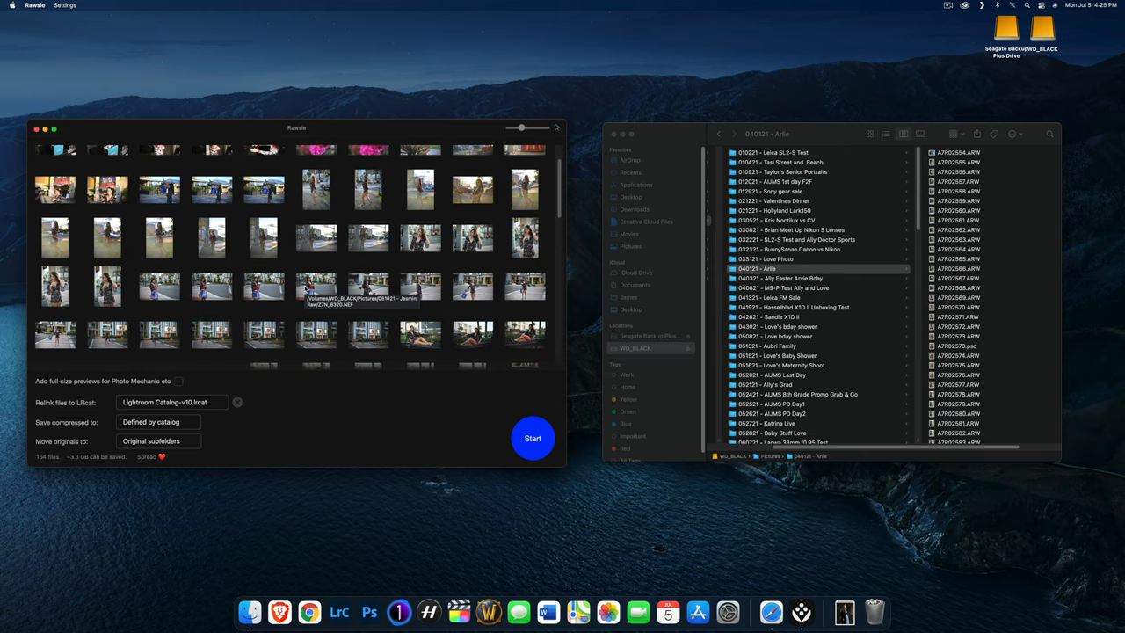
pyautogui.scroll(-3)
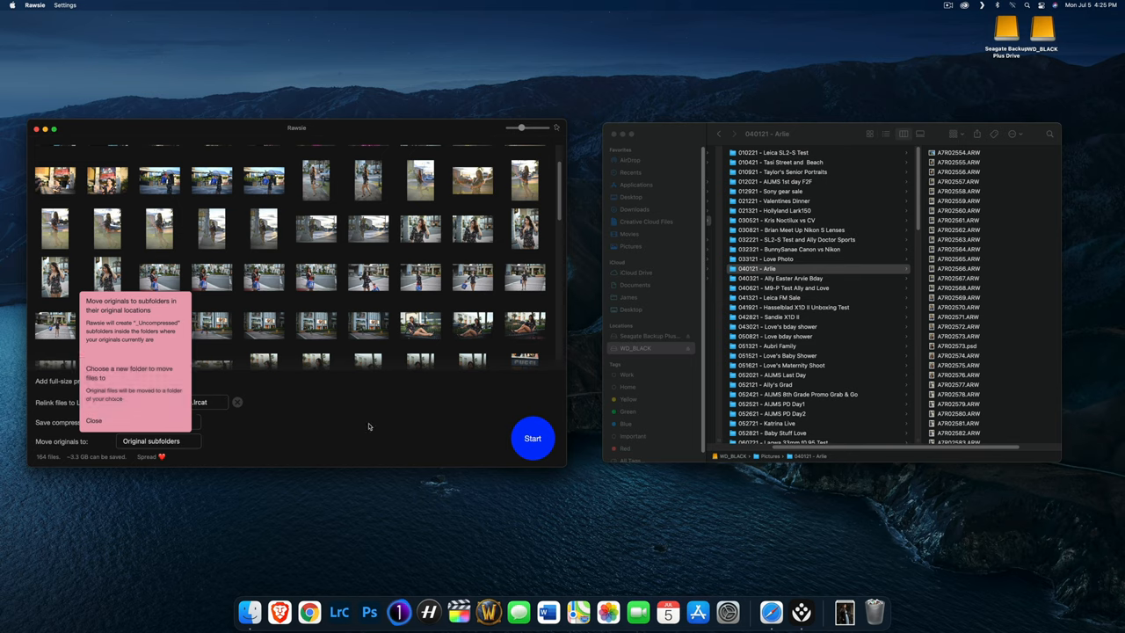
pyautogui.click(99, 421)
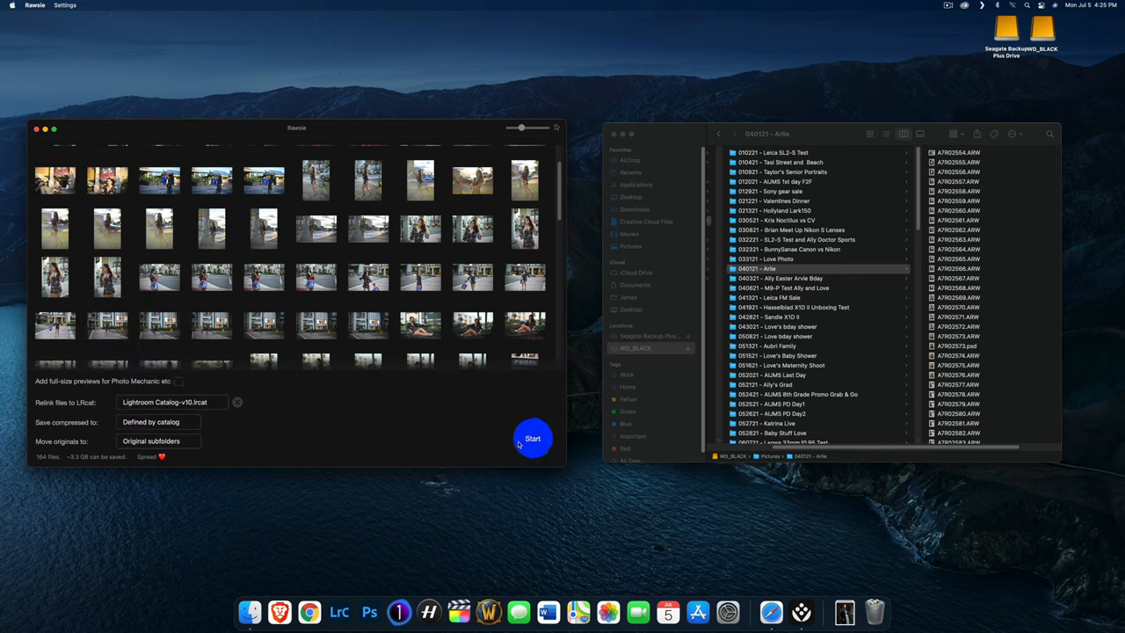
# Step: Start compression of the 164 raw files, then start over from the success screen
pyautogui.click(532, 437)
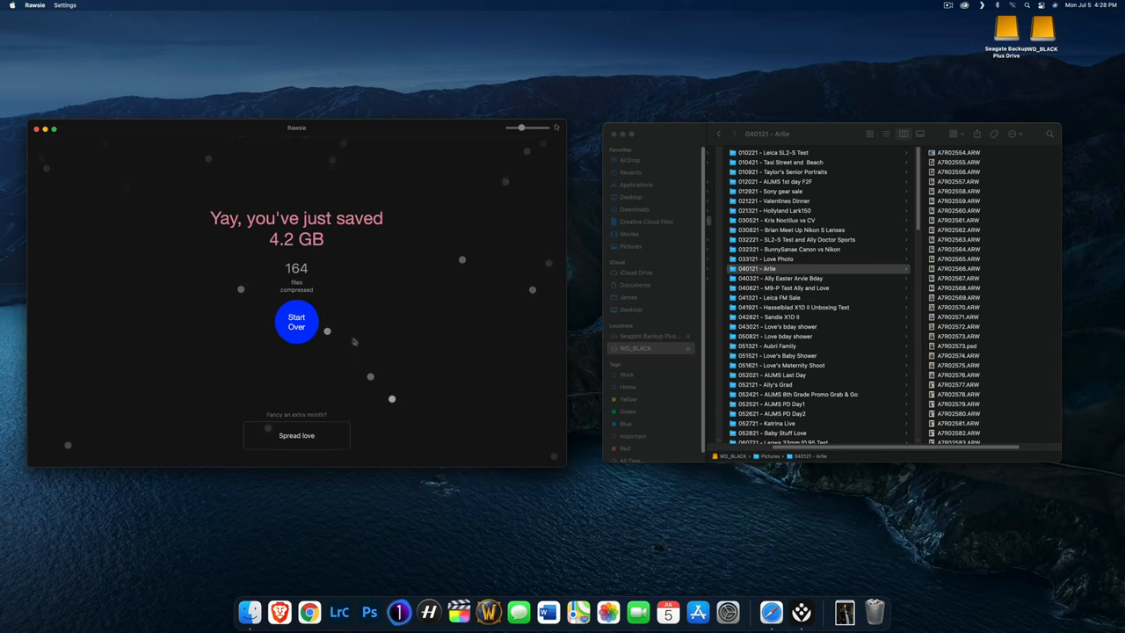
pyautogui.click(295, 320)
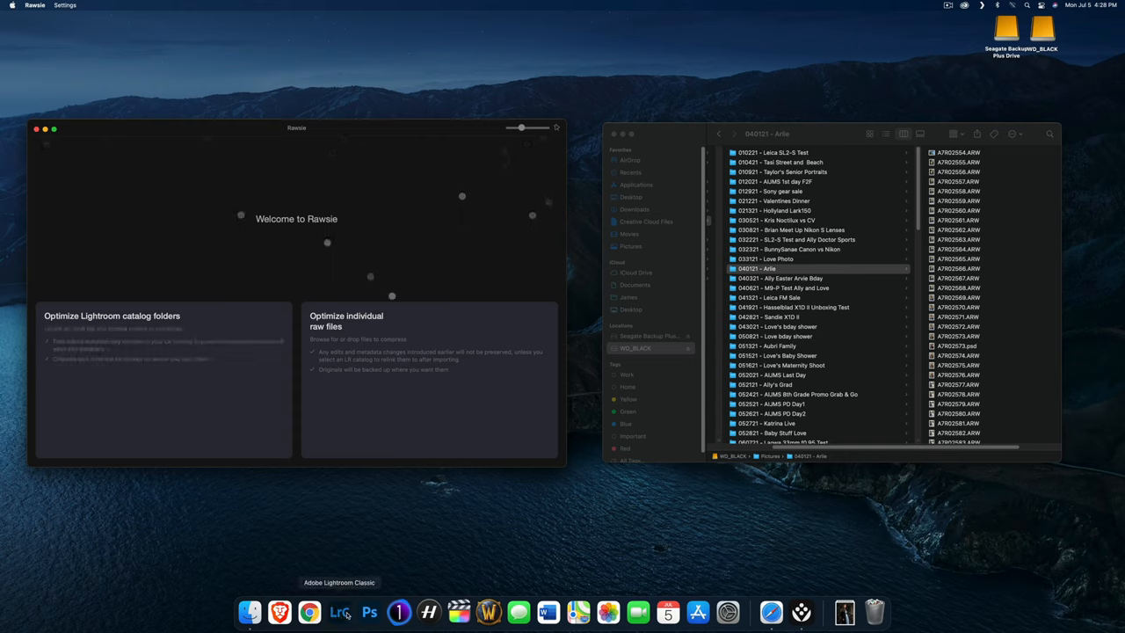
# Step: Launch Lightroom Classic from the Dock and switch to the Library module
pyautogui.click(345, 608)
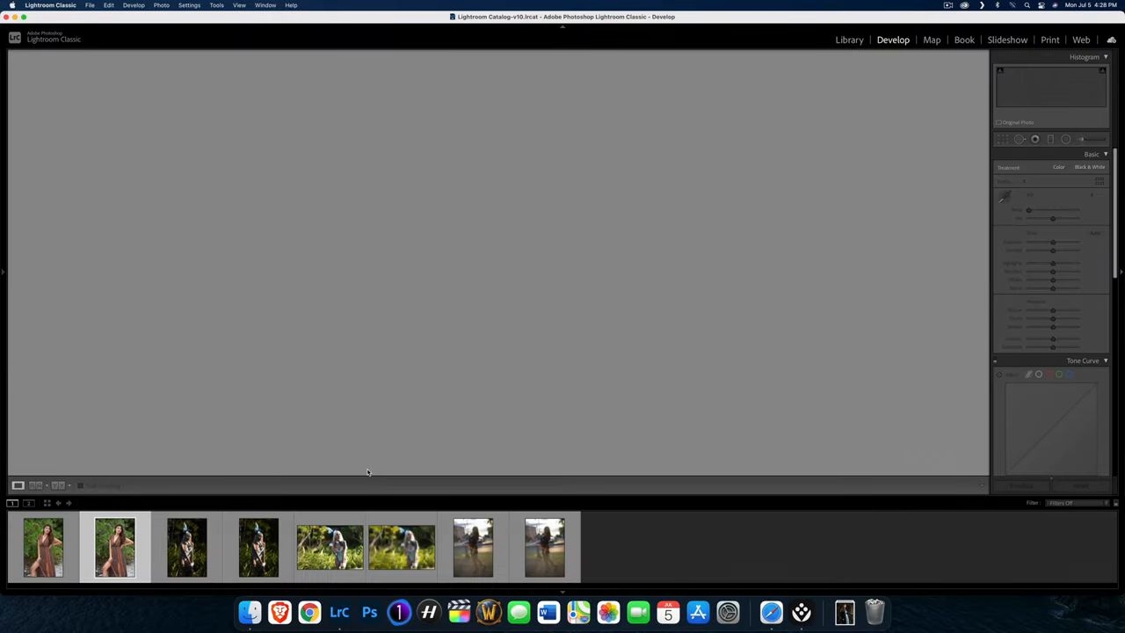
pyautogui.click(115, 547)
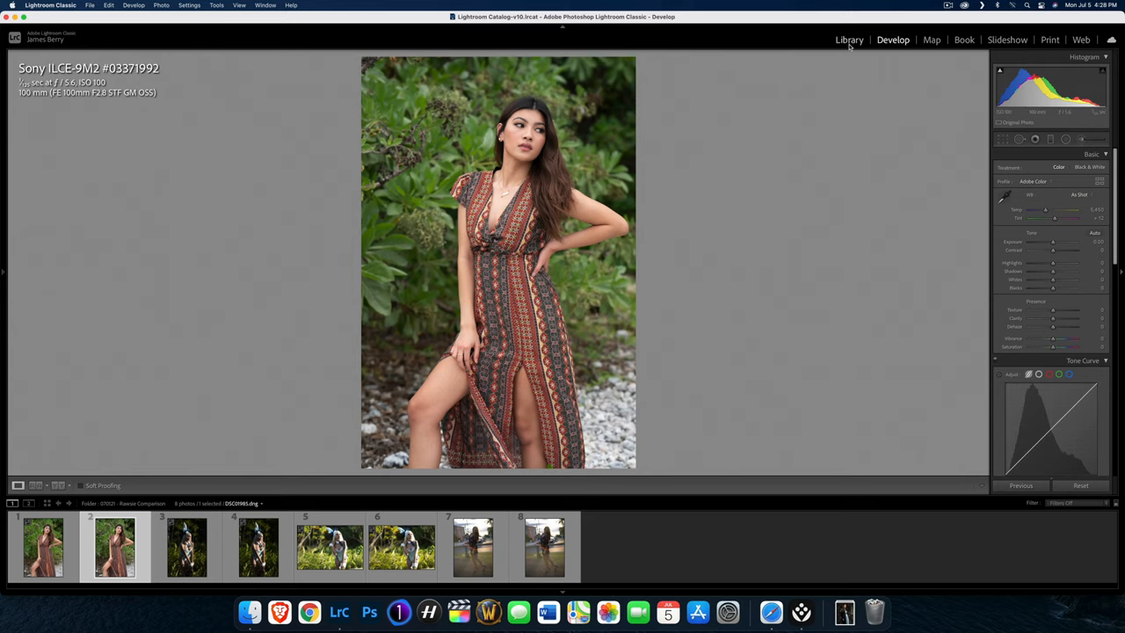
pyautogui.click(847, 39)
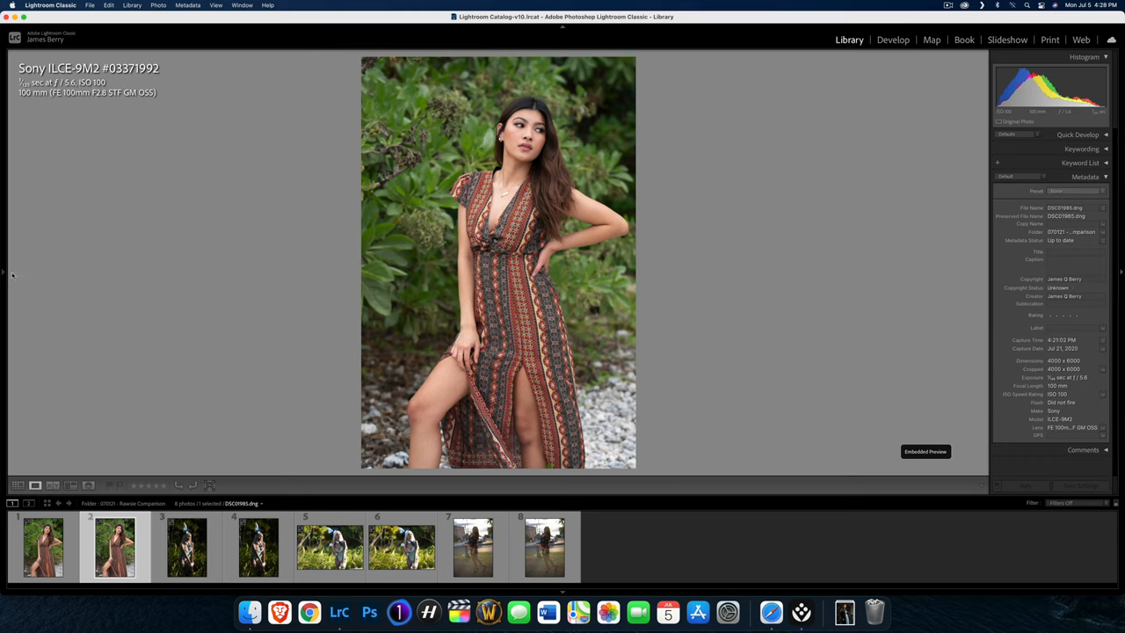
# Step: Reveal the Folders panel and step through the shoot's Nikon Z 7 portraits in the filmstrip
pyautogui.click(4, 271)
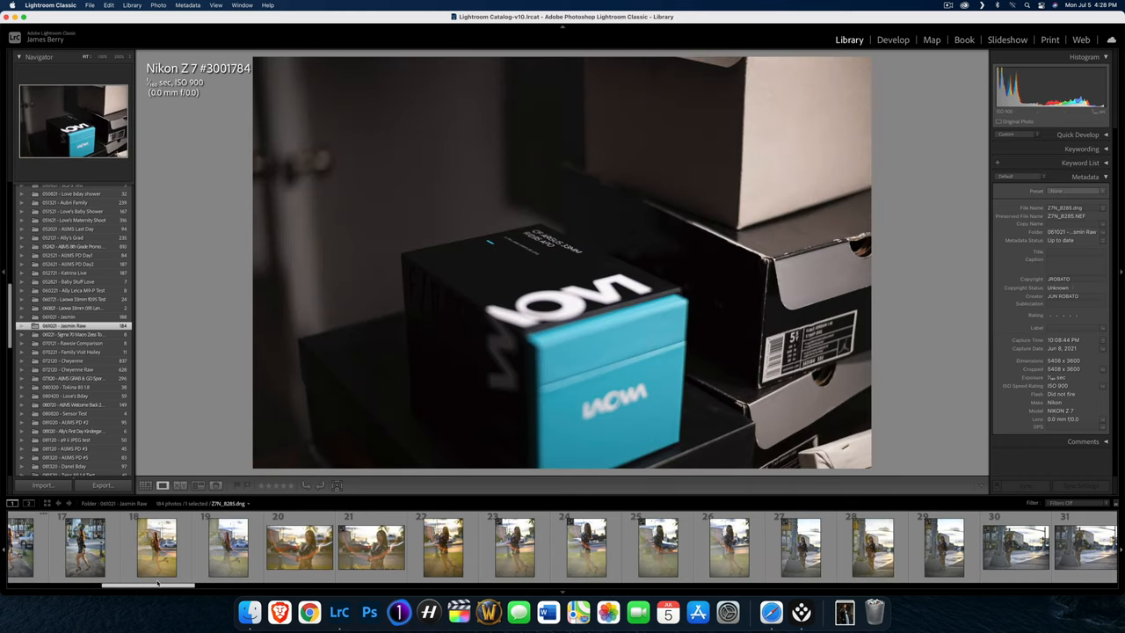
pyautogui.click(225, 559)
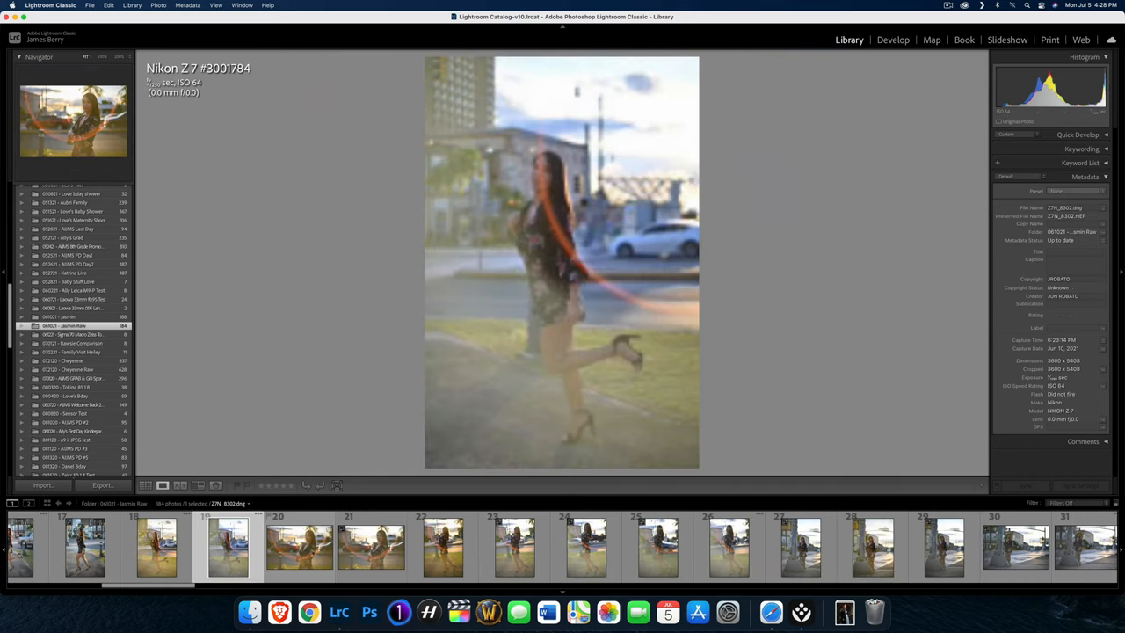
pyautogui.click(364, 559)
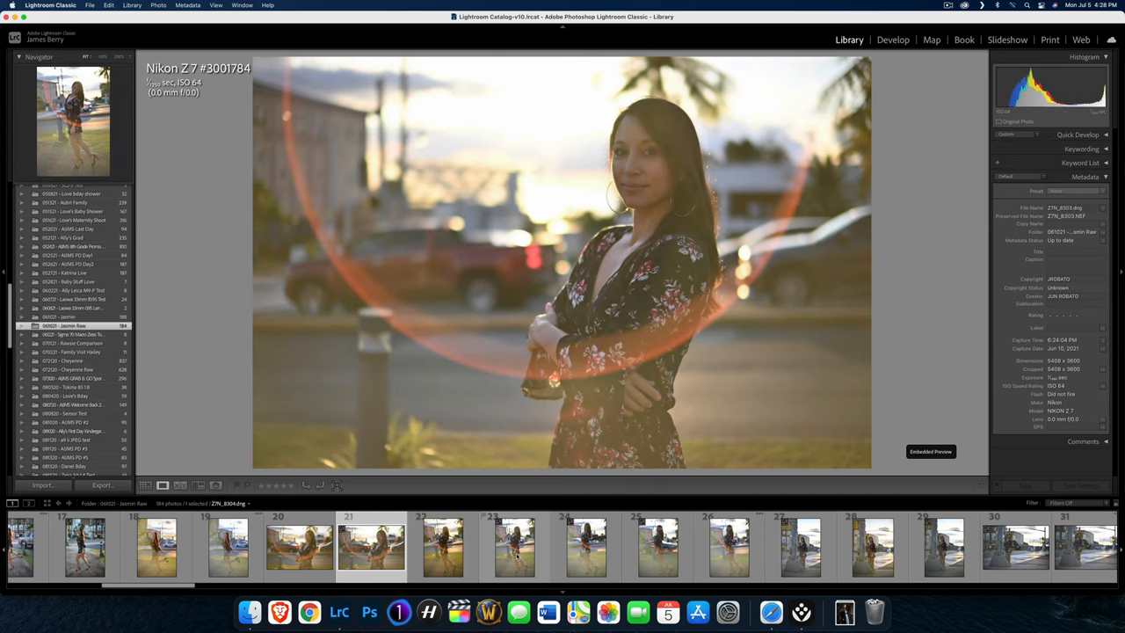
pyautogui.click(587, 556)
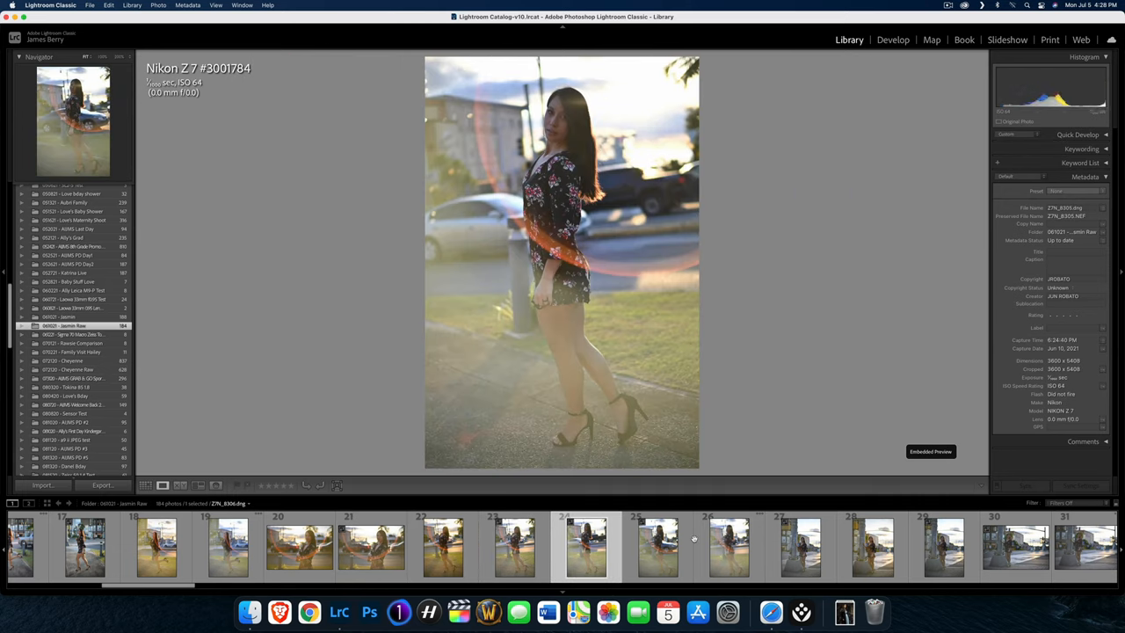
pyautogui.click(658, 547)
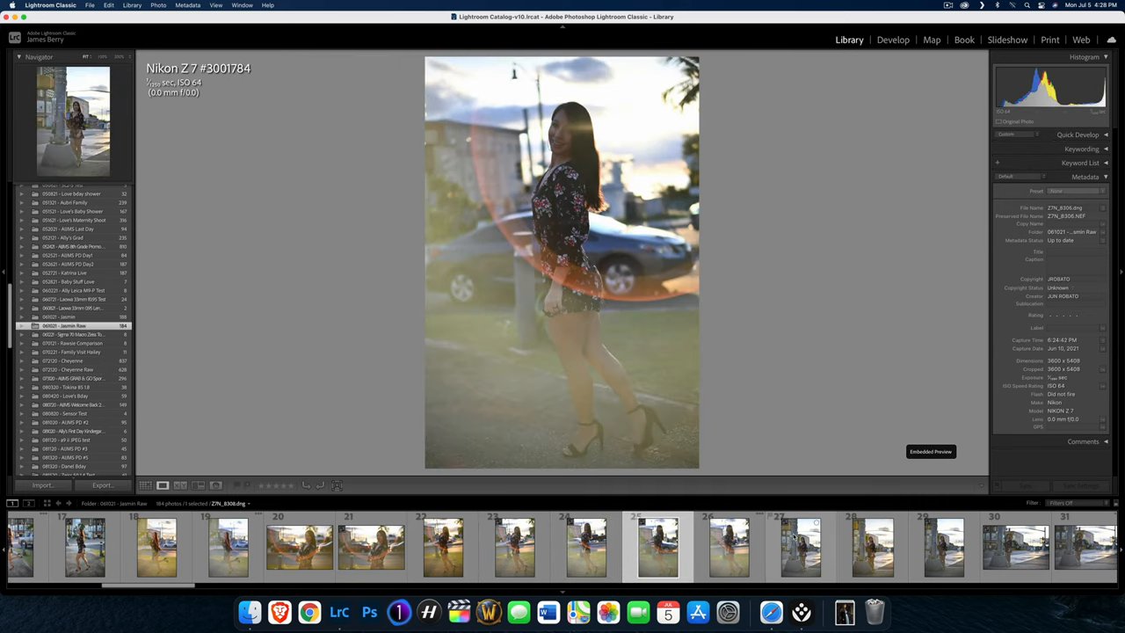
pyautogui.click(796, 555)
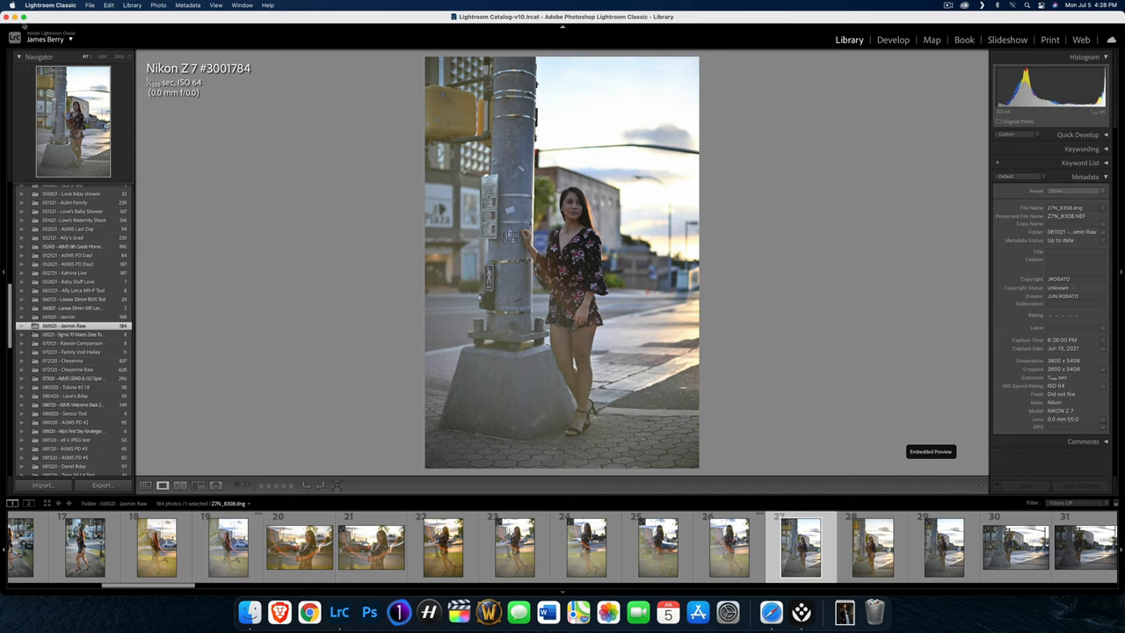
pyautogui.click(49, 7)
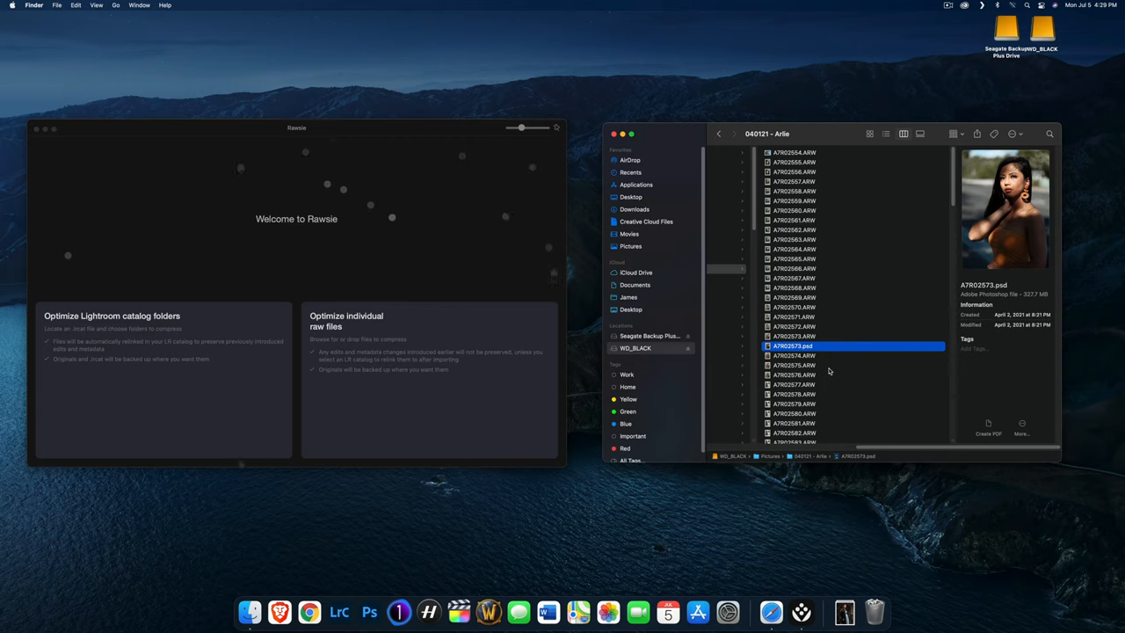
# Step: Go back up the Finder column view to the shoot-folder list with 040121 - Arlie
pyautogui.click(812, 383)
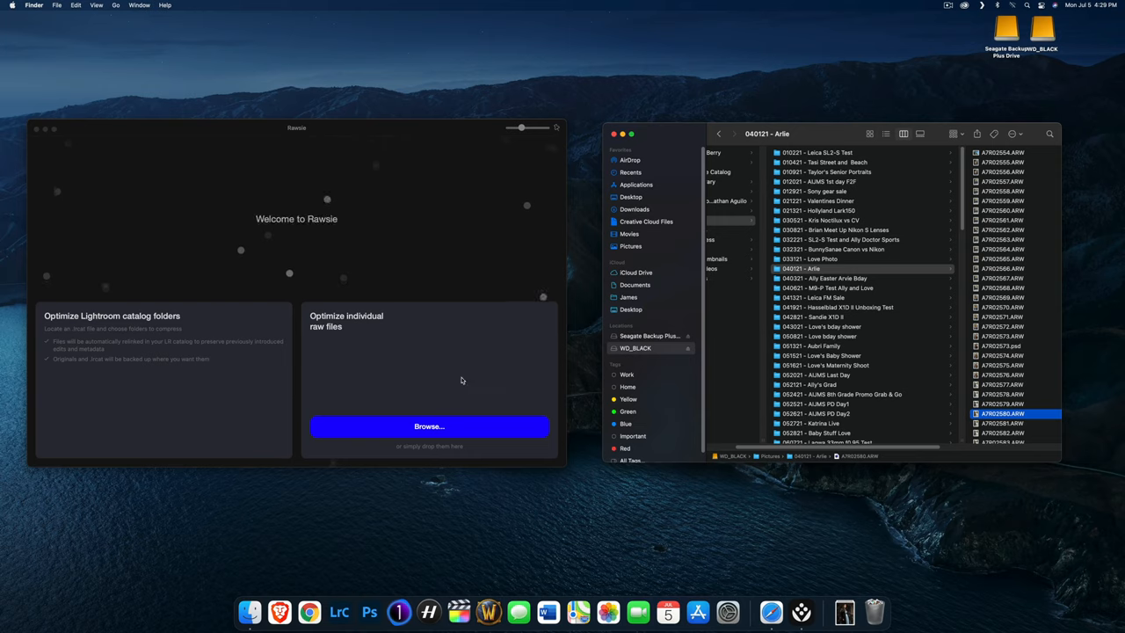
# Step: Load the 040121 - Arlie folder, review why nine files were skipped, and dismiss the notice
pyautogui.click(429, 428)
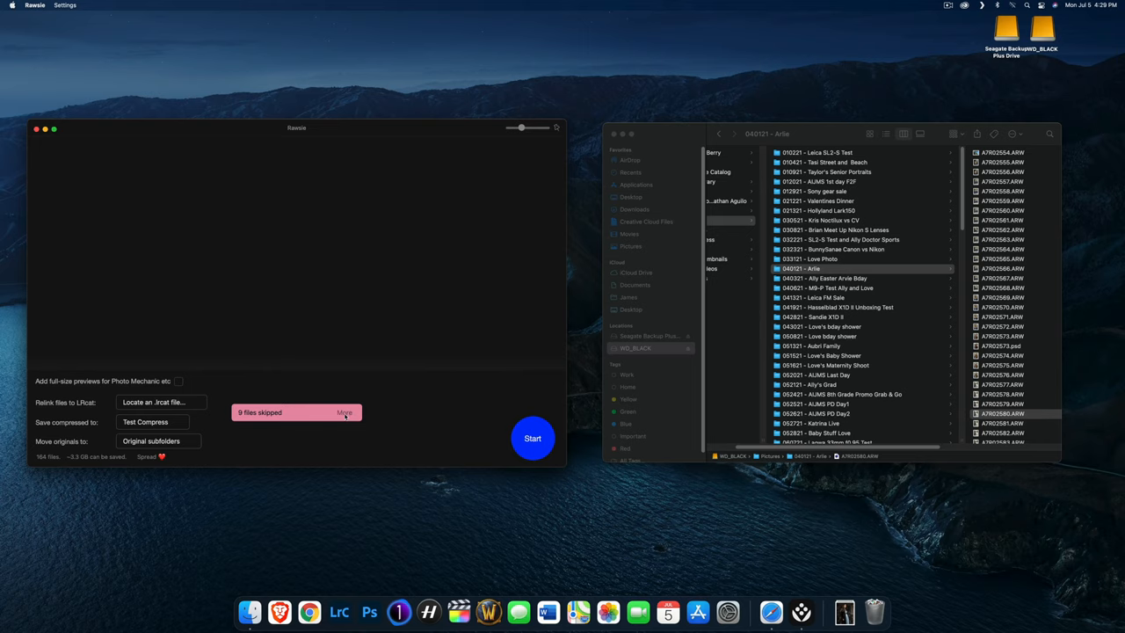
pyautogui.click(344, 412)
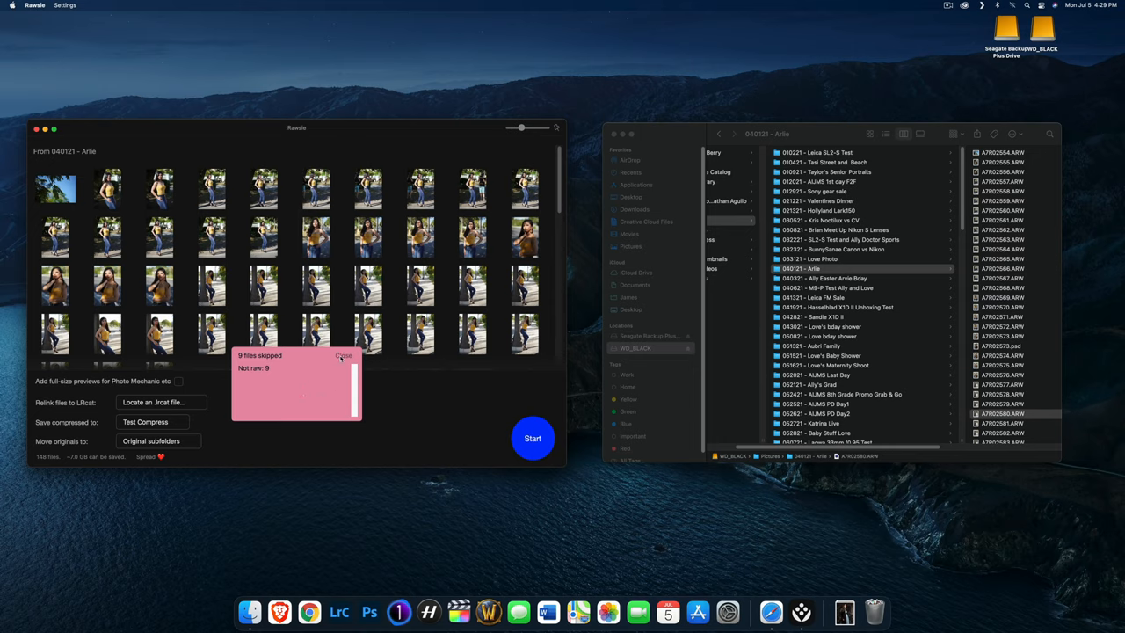
pyautogui.click(343, 355)
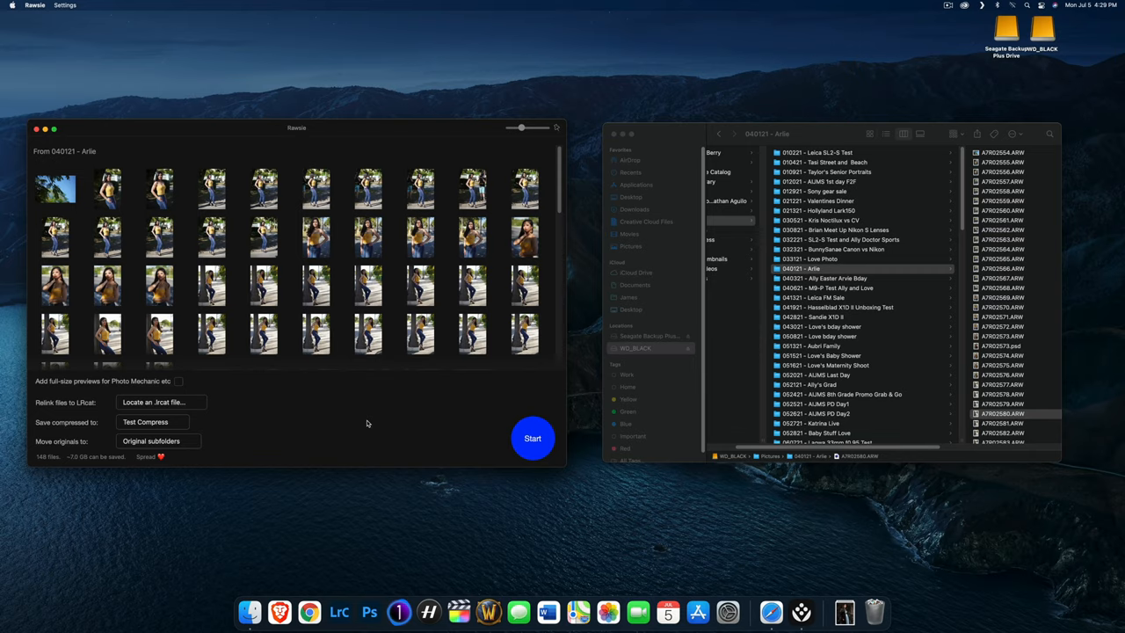
pyautogui.moveTo(763, 612)
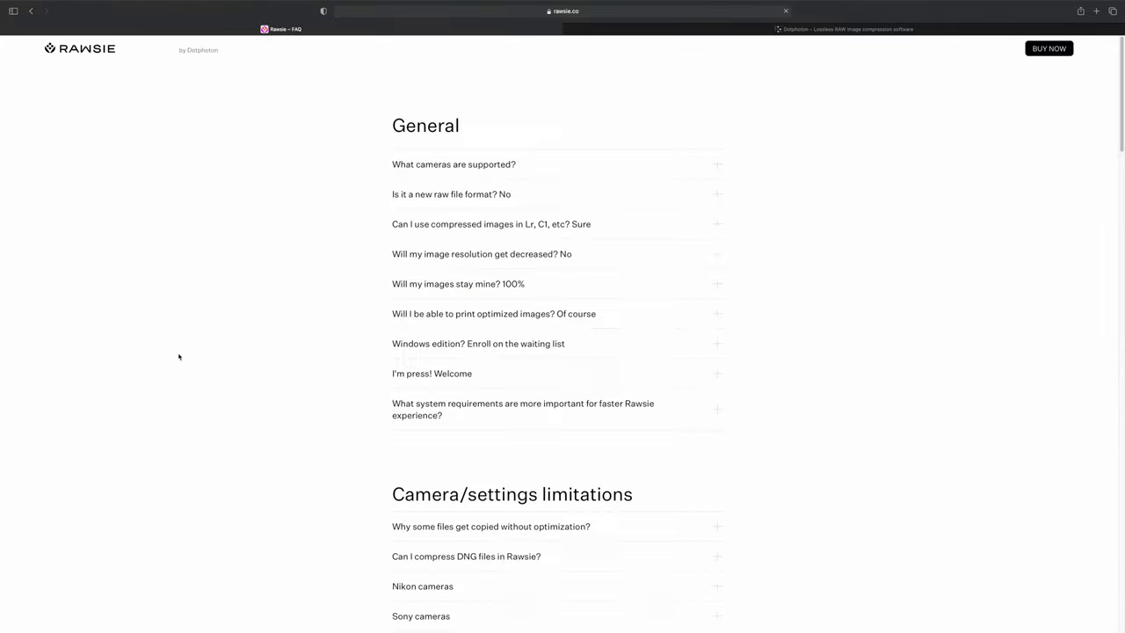
# Step: Scroll the FAQ to Camera/settings limitations and expand the Fujifilm and Sony camera entries
pyautogui.scroll(-3)
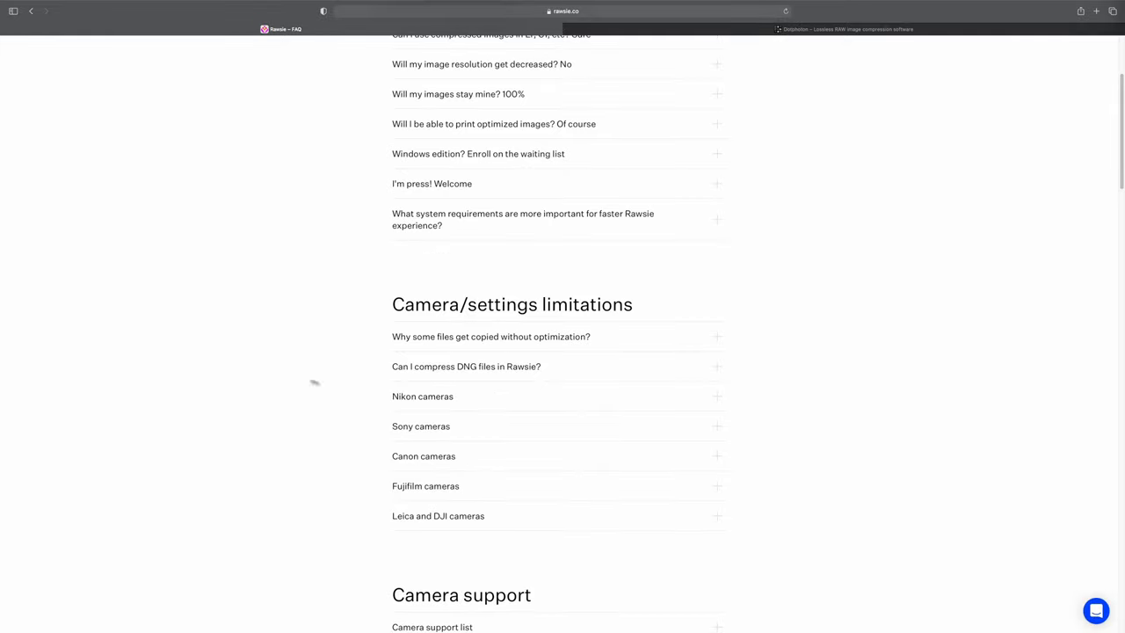
pyautogui.scroll(-3)
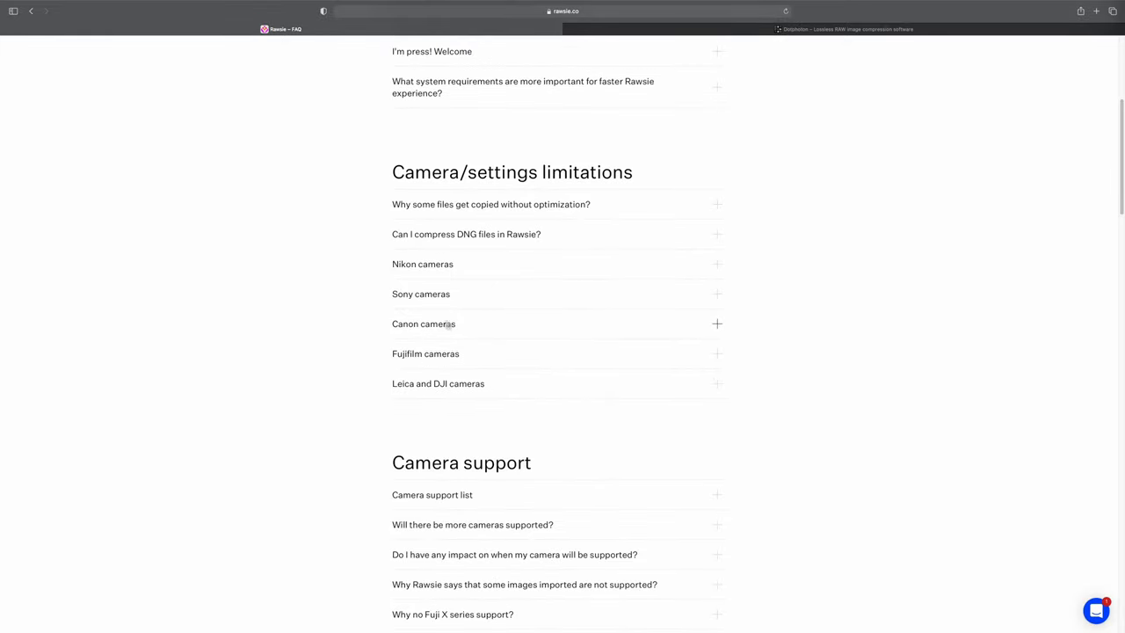
pyautogui.click(425, 353)
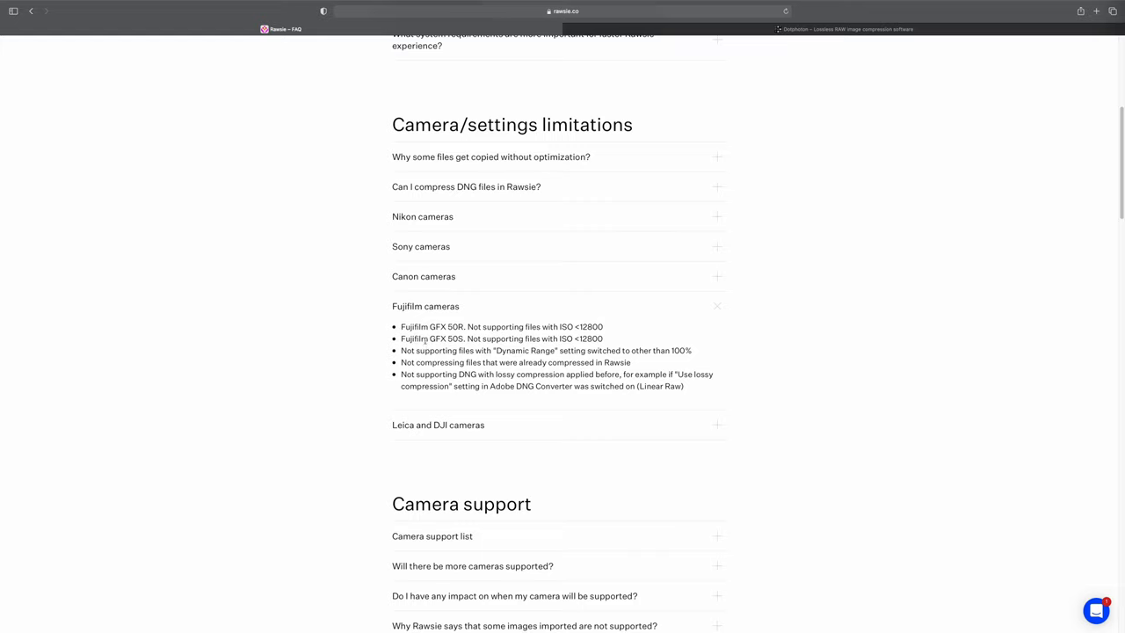
pyautogui.moveTo(425, 338)
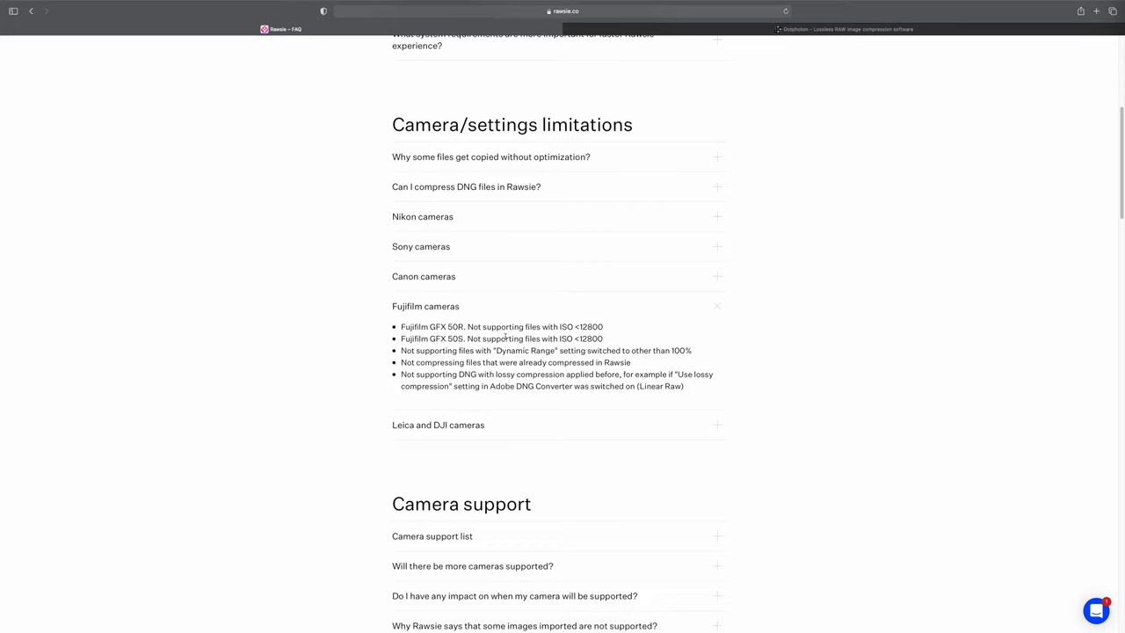
pyautogui.moveTo(483, 250)
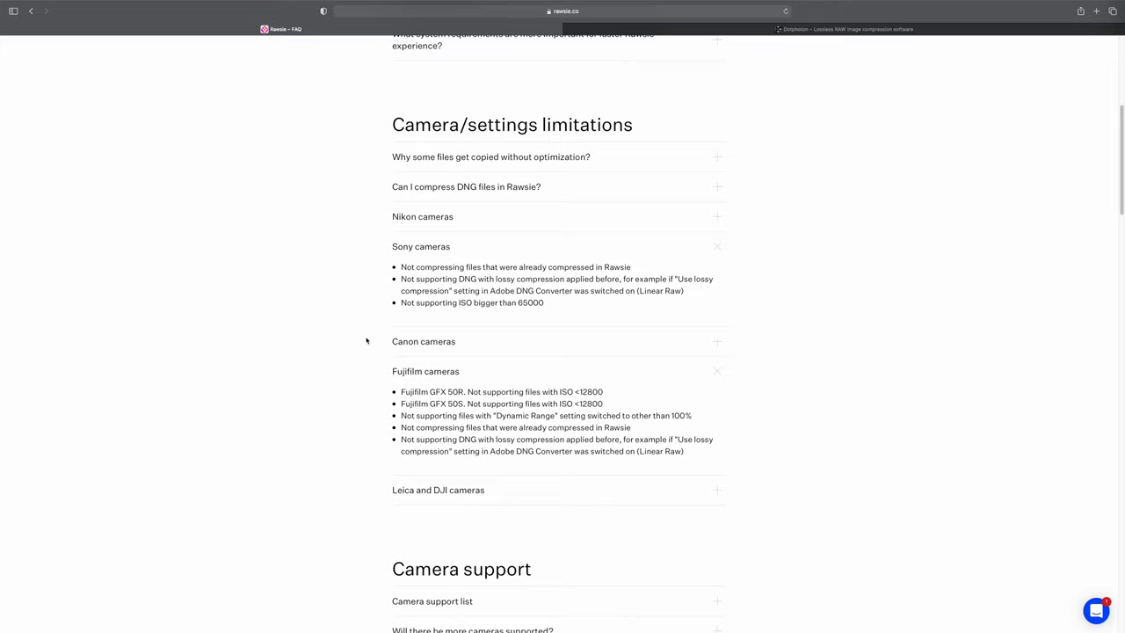
pyautogui.moveTo(473, 288)
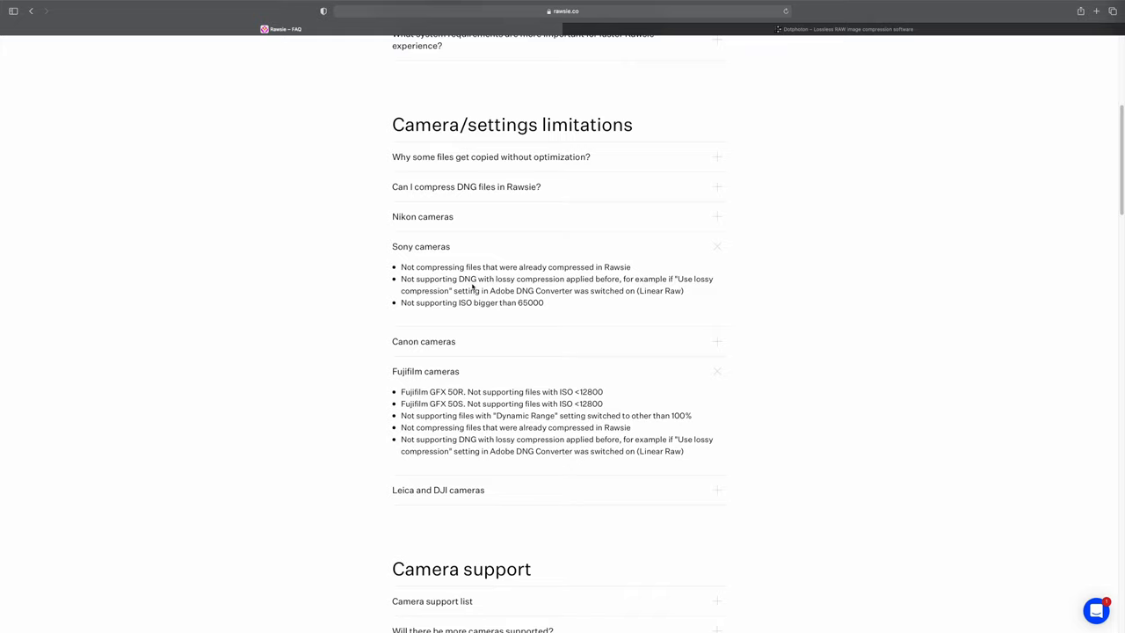
pyautogui.moveTo(524, 321)
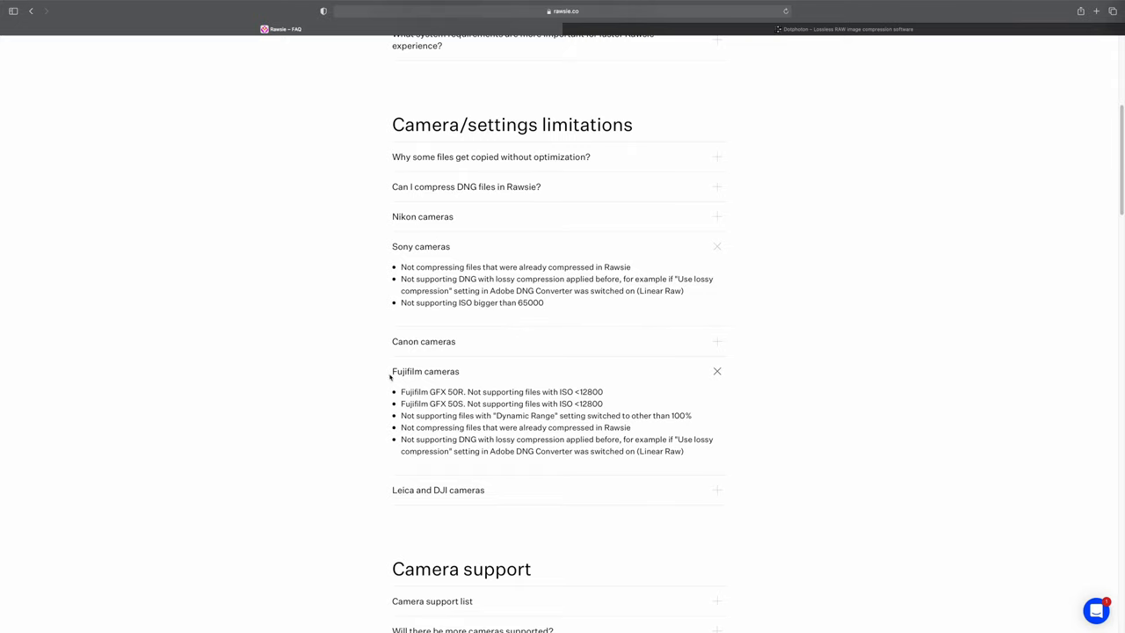
pyautogui.scroll(-3)
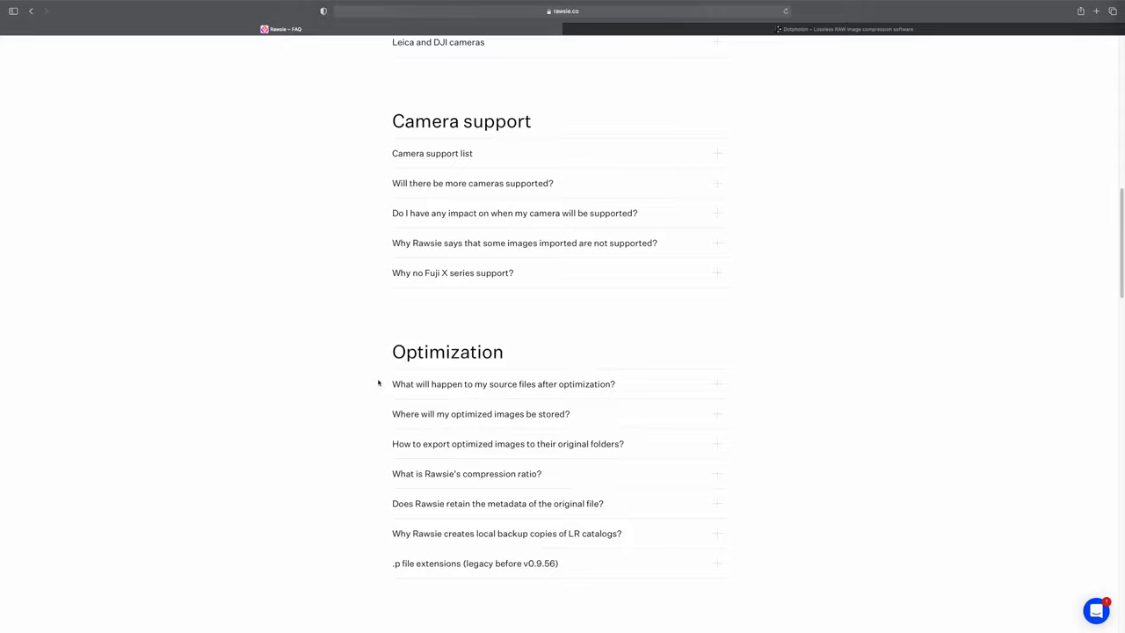
# Step: Scroll to Understanding Rawsie technology, switch to the Dotphoton tab and enter 'Earth observation'
pyautogui.scroll(-3)
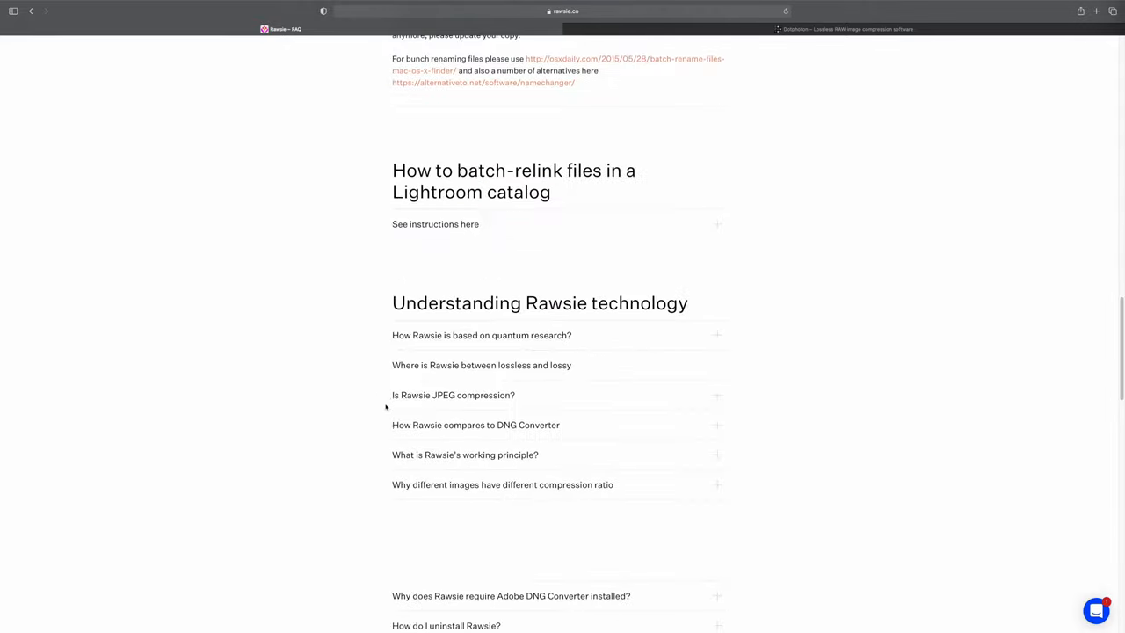
pyautogui.scroll(-3)
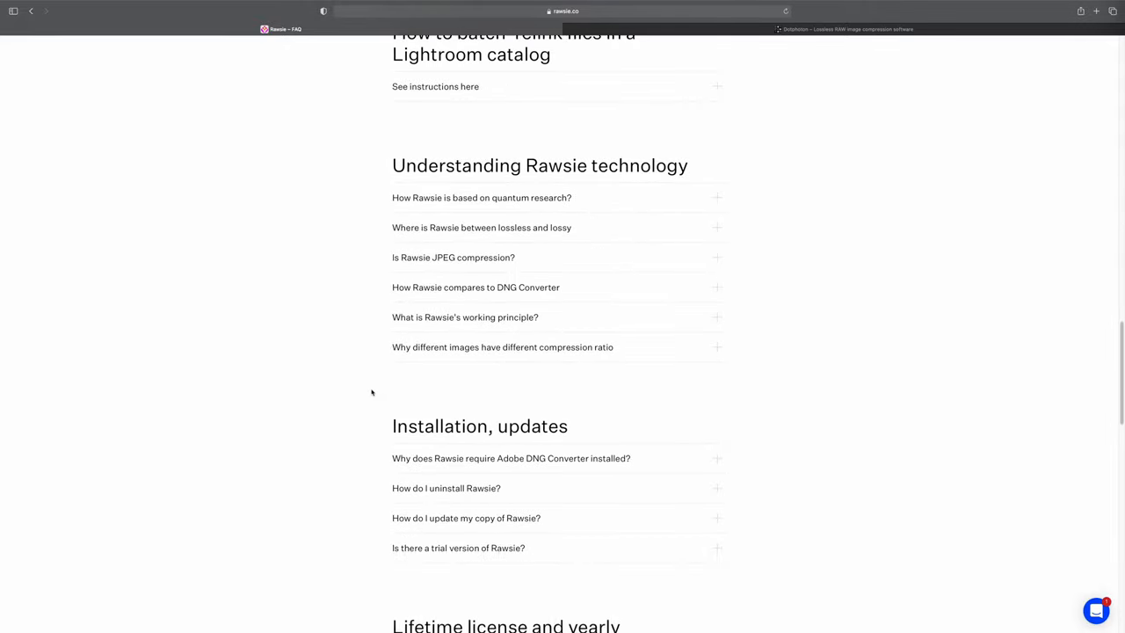
pyautogui.scroll(-3)
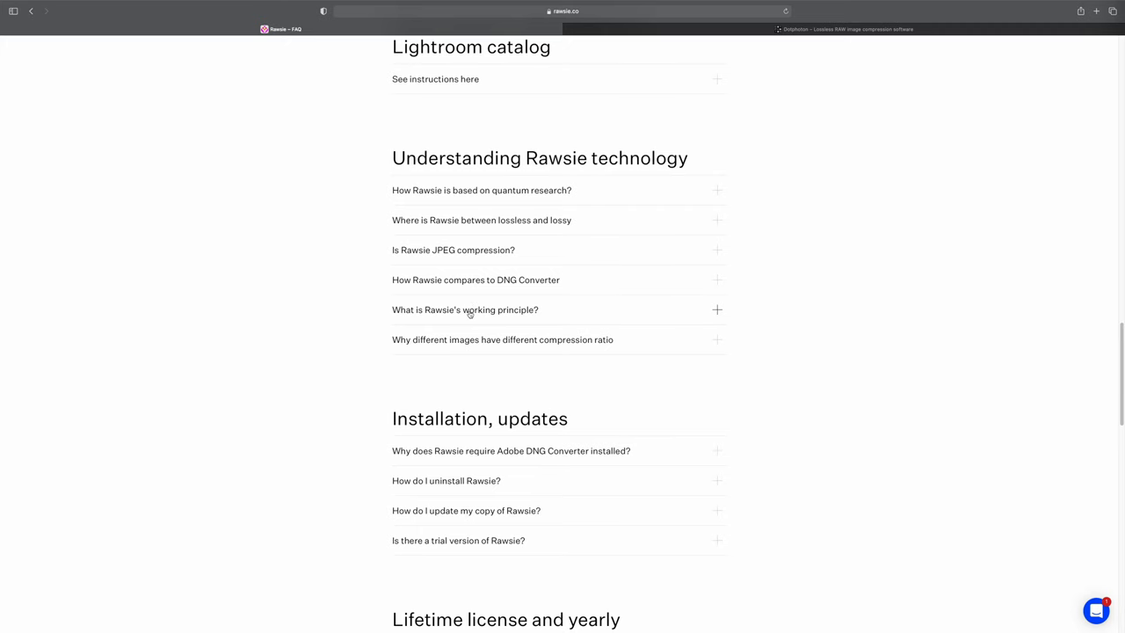
pyautogui.click(848, 28)
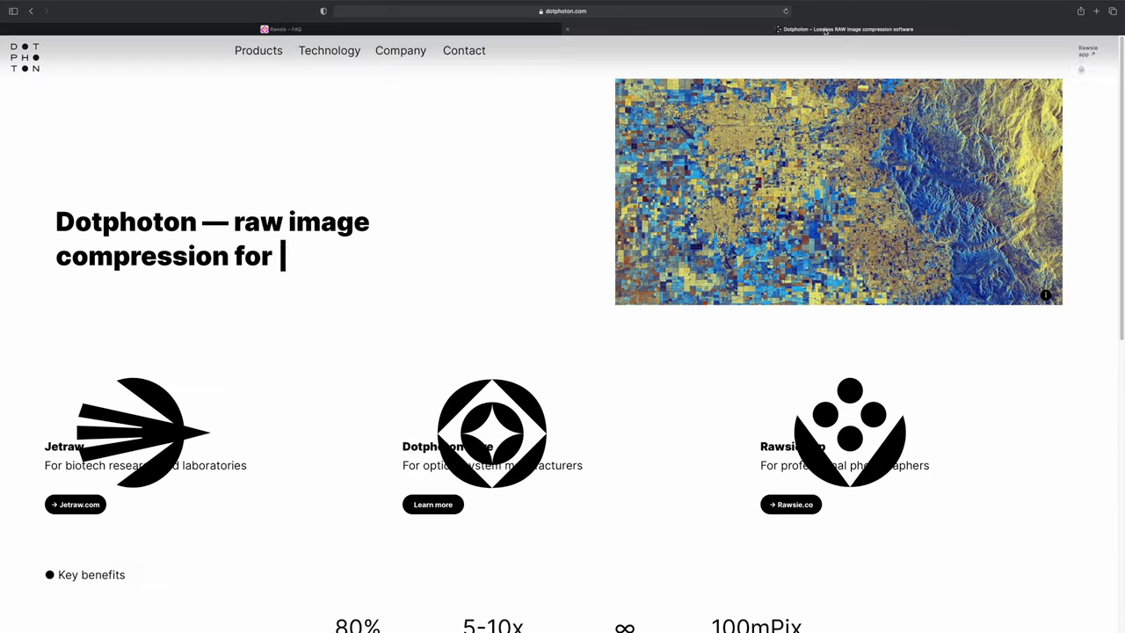
pyautogui.write('Earth observation')
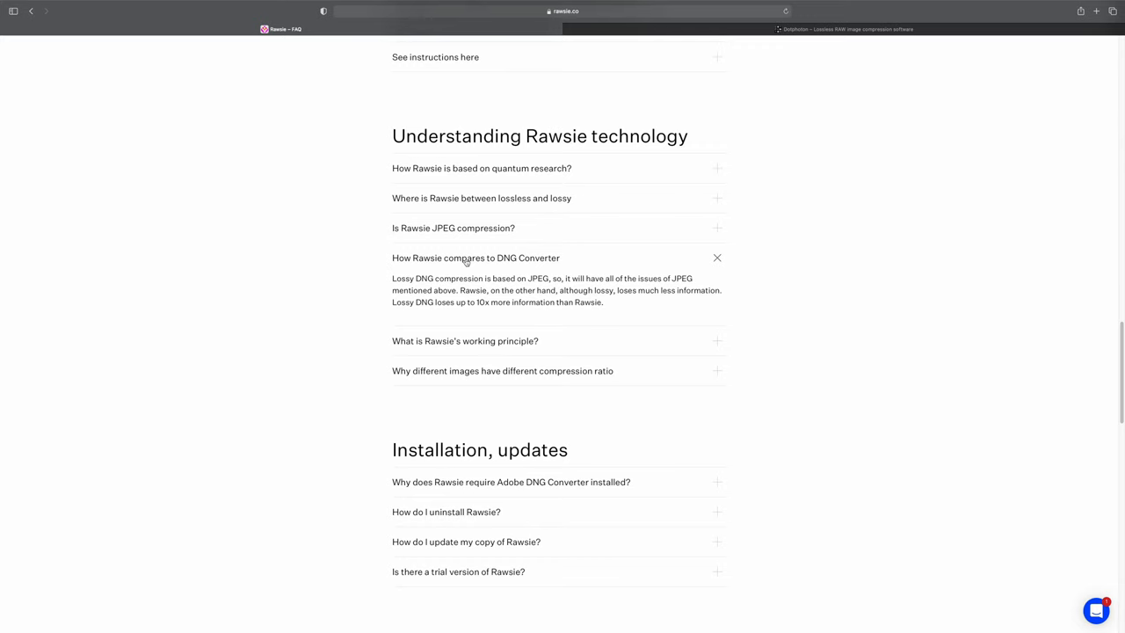
# Step: Expand the working-principle answer and highlight the paragraph on Rawsie's lossless compression step
pyautogui.click(464, 341)
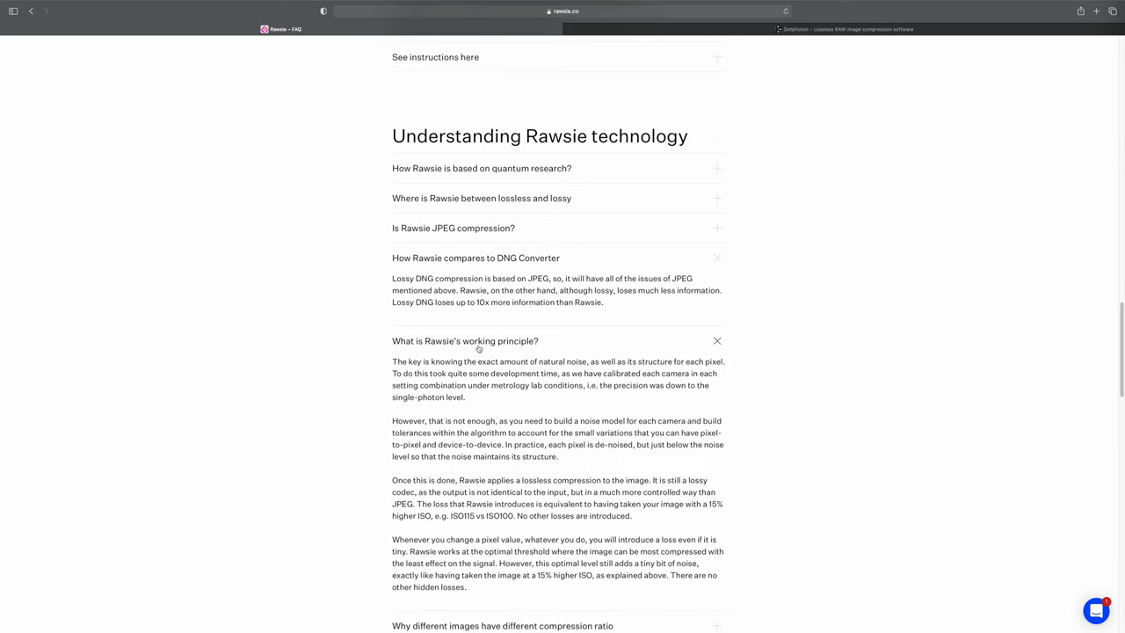
pyautogui.scroll(-3)
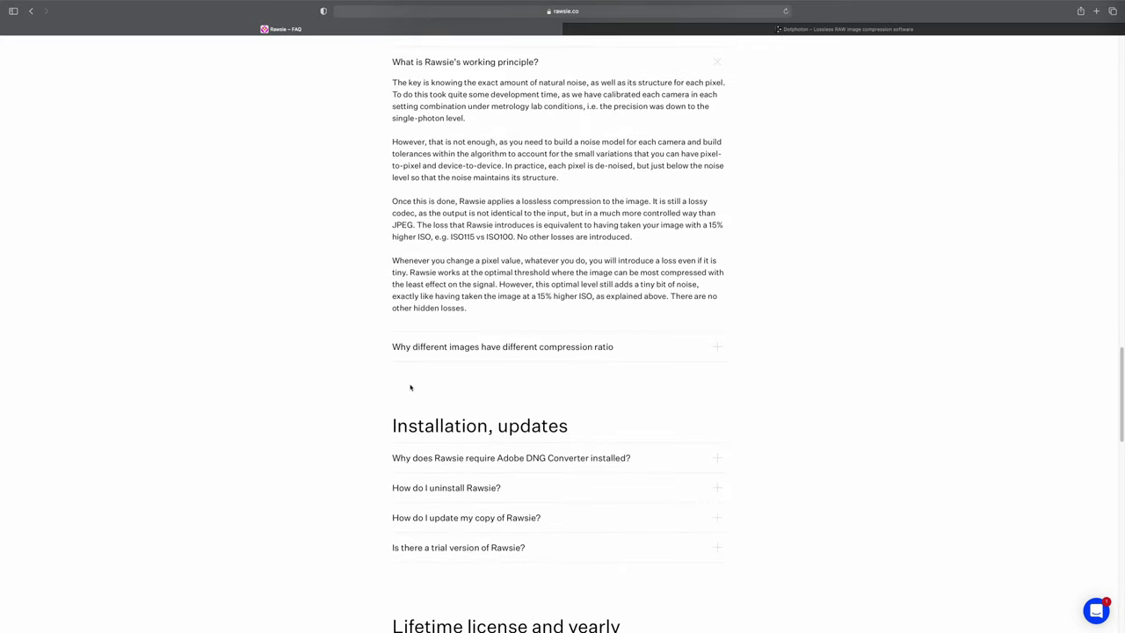
pyautogui.scroll(3)
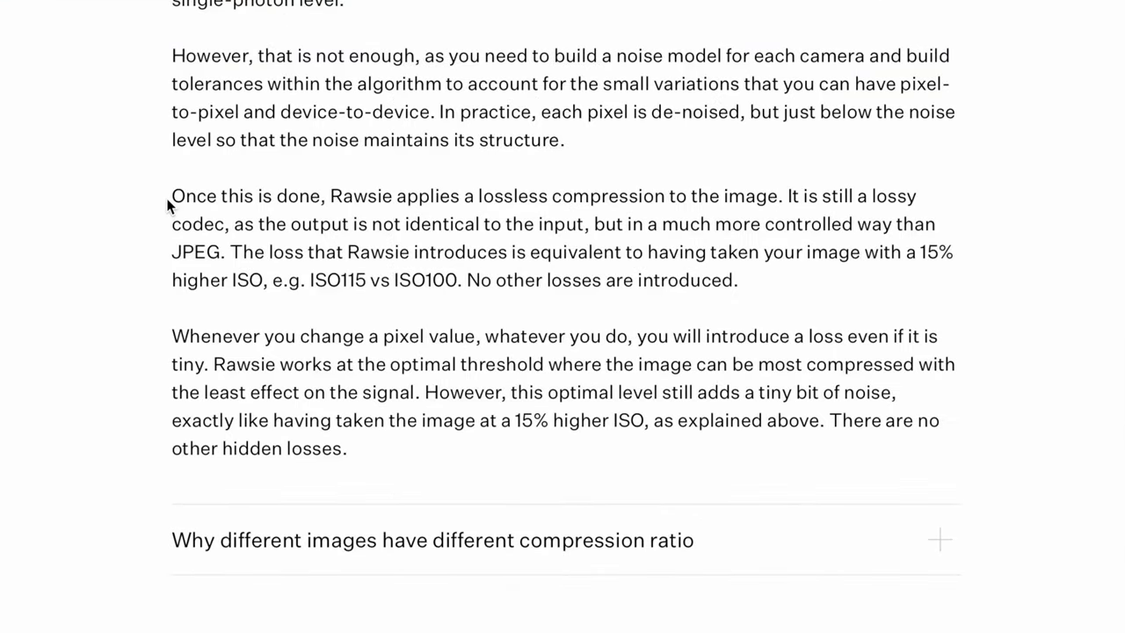
pyautogui.moveTo(173, 197); pyautogui.dragTo(739, 281)
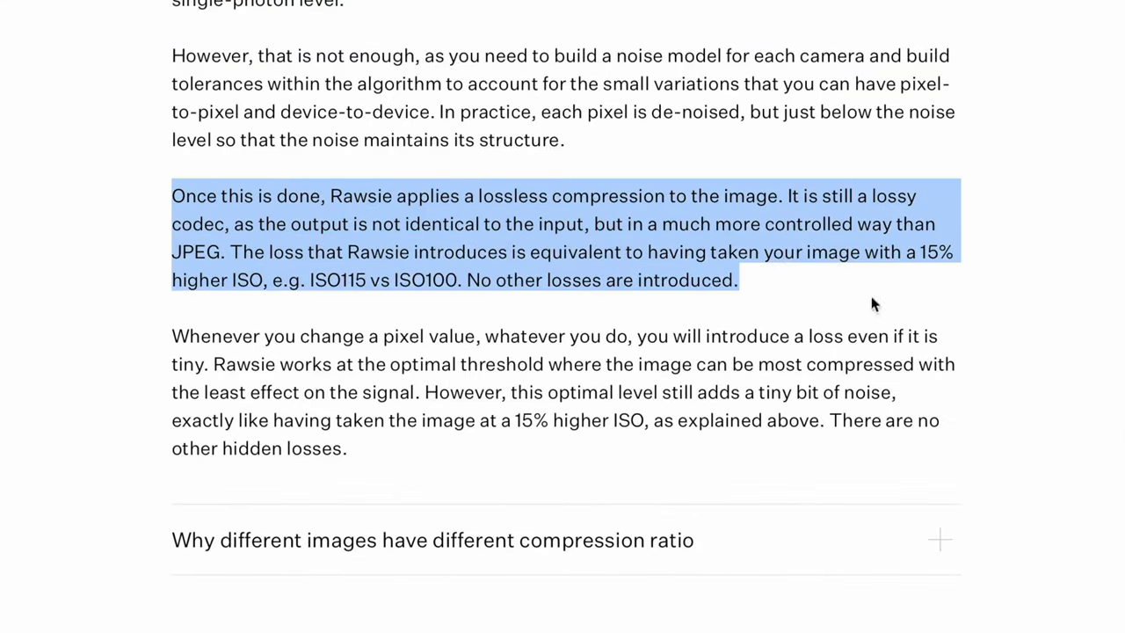
pyautogui.moveTo(865, 316)
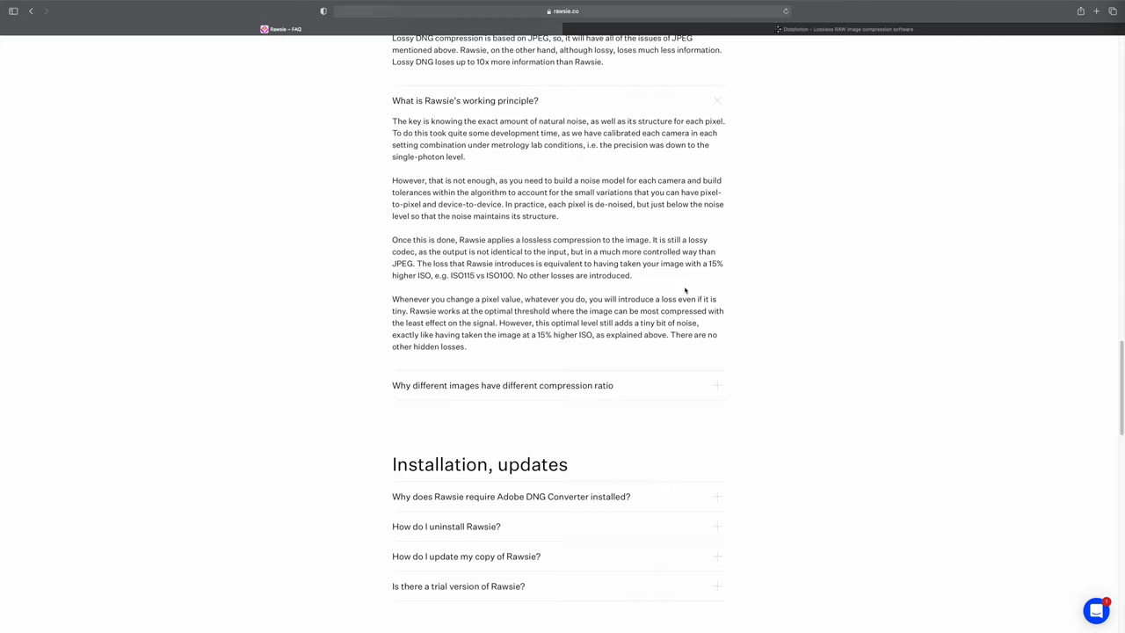
pyautogui.moveTo(367, 492)
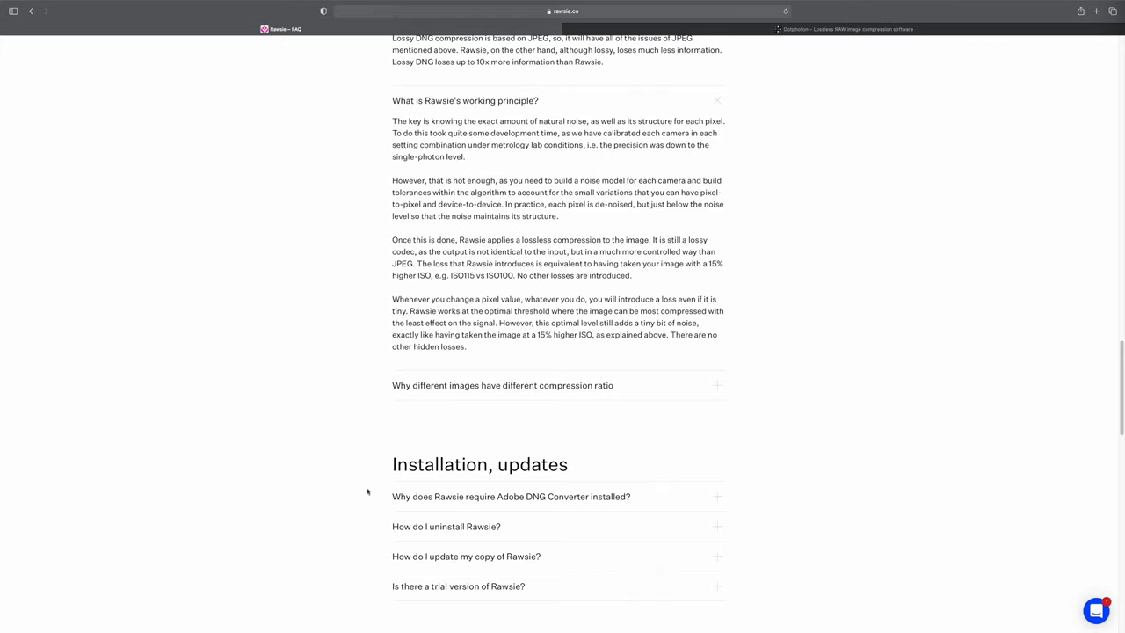